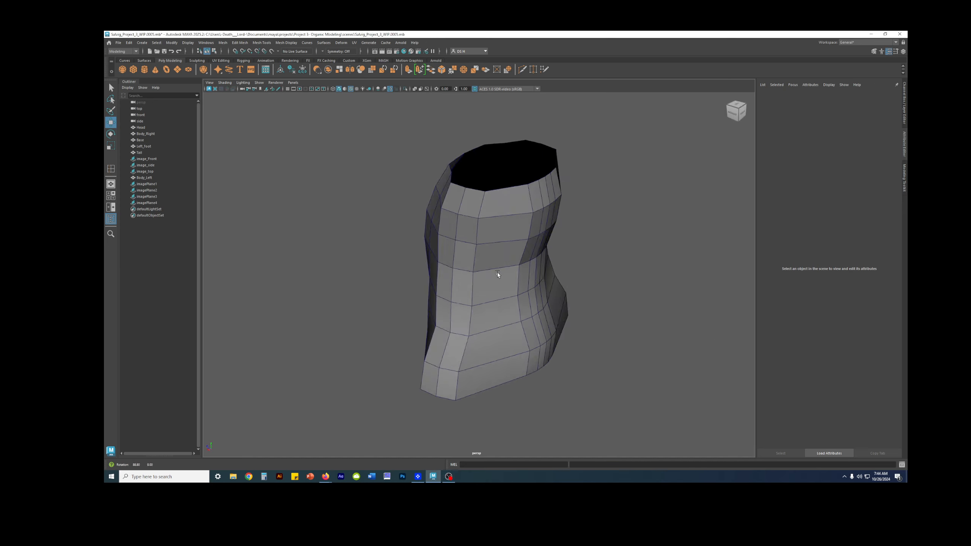
Step: Orbit around the low-poly torso to inspect it from both sides
drag(527, 272, 501, 276)
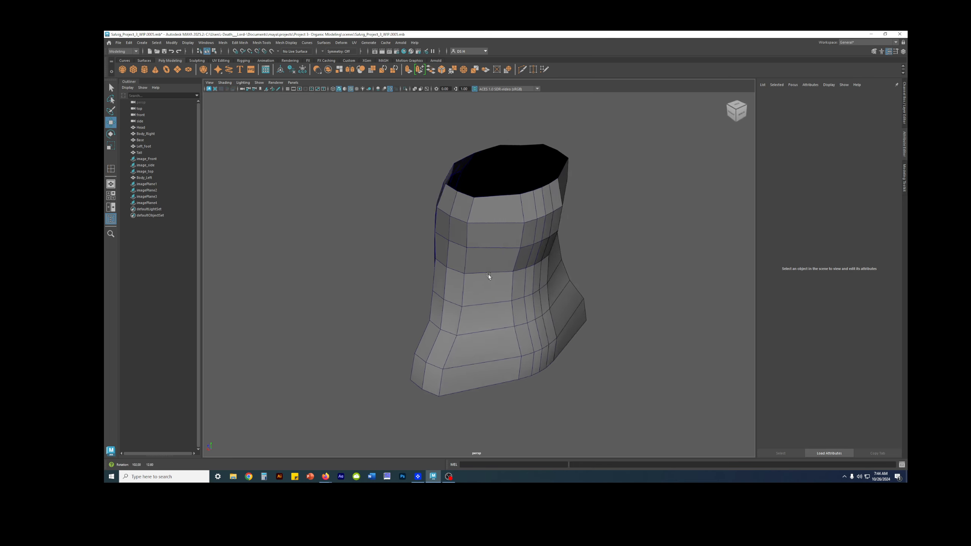
drag(496, 279, 538, 291)
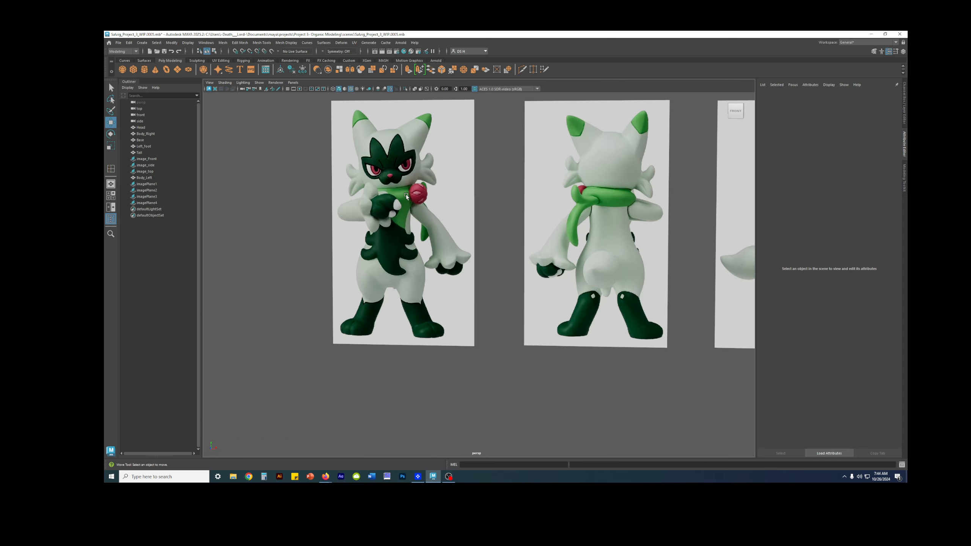
mouse_move(379, 194)
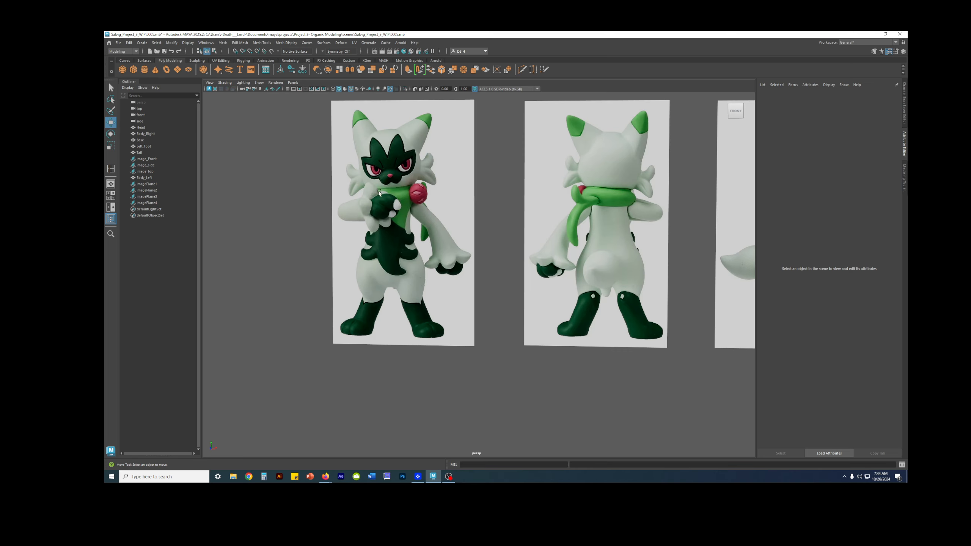
mouse_move(412, 189)
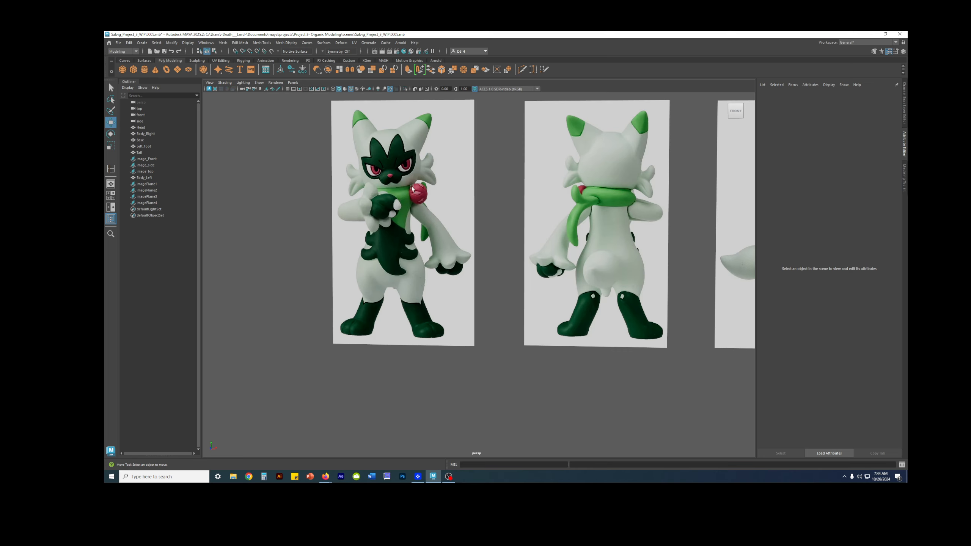
mouse_move(401, 216)
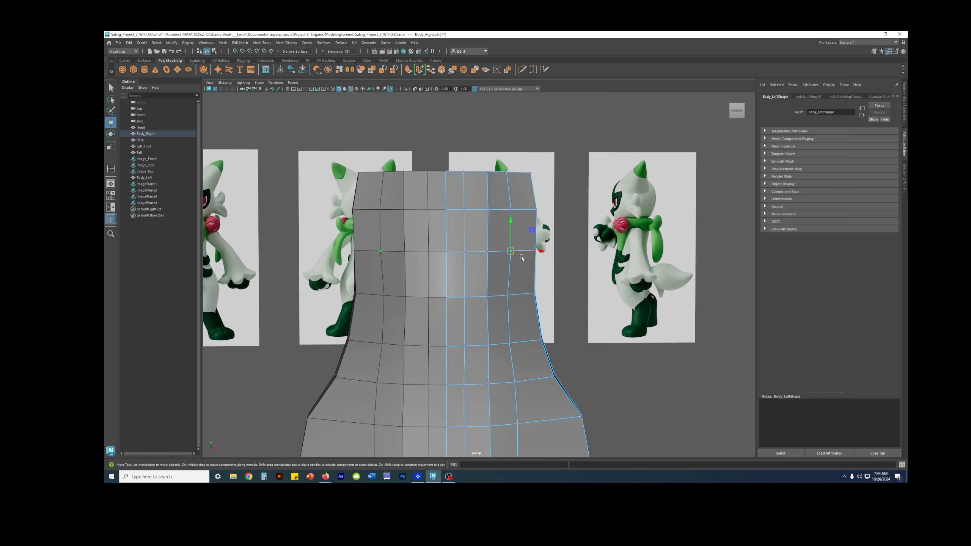
Step: Drag upper, top-edge and lower torso vertices to widen the base and match the reference outline
drag(531, 251, 538, 251)
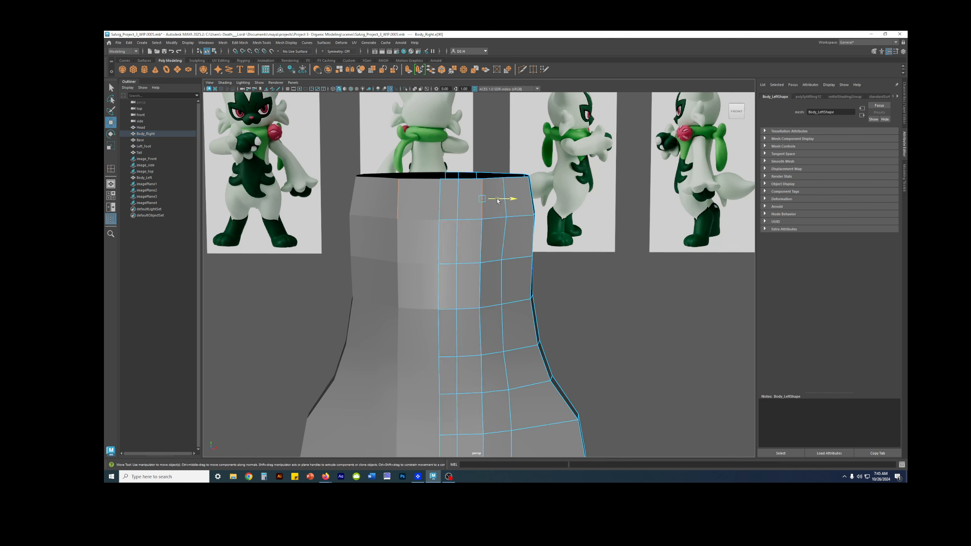
drag(501, 199, 492, 197)
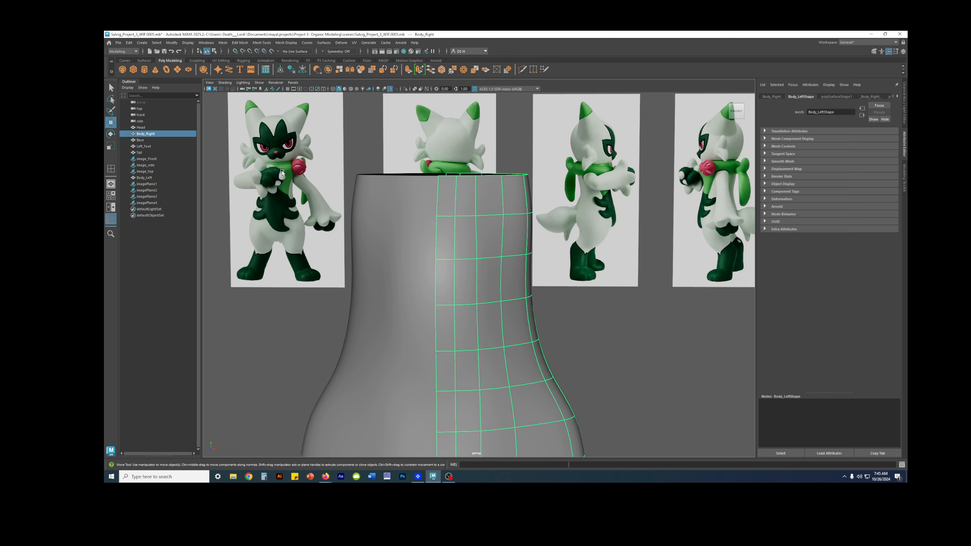
mouse_move(290, 170)
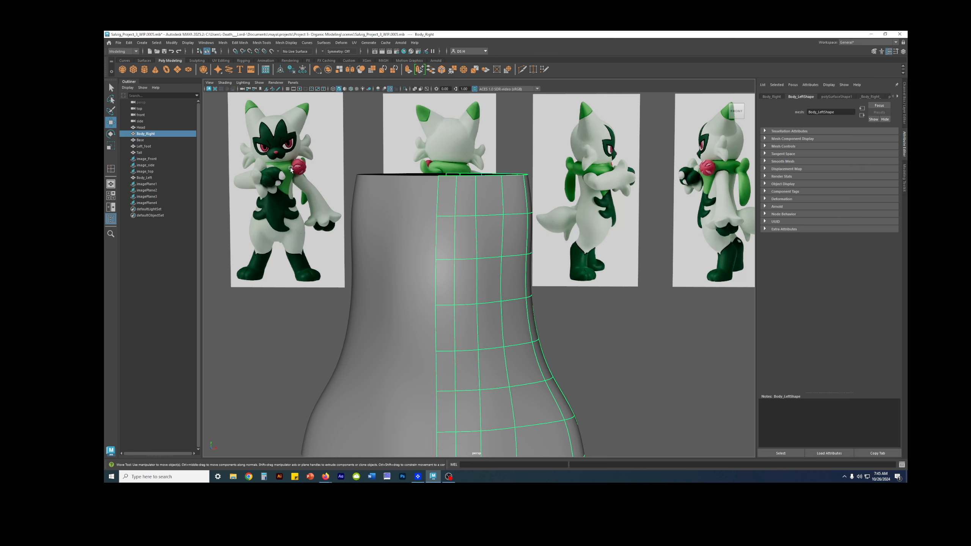
mouse_move(284, 199)
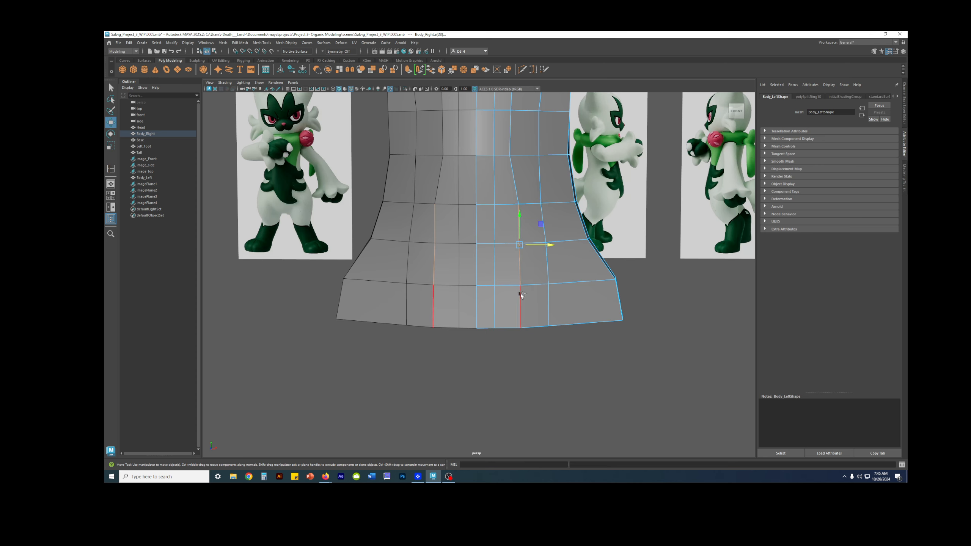
drag(520, 244, 512, 266)
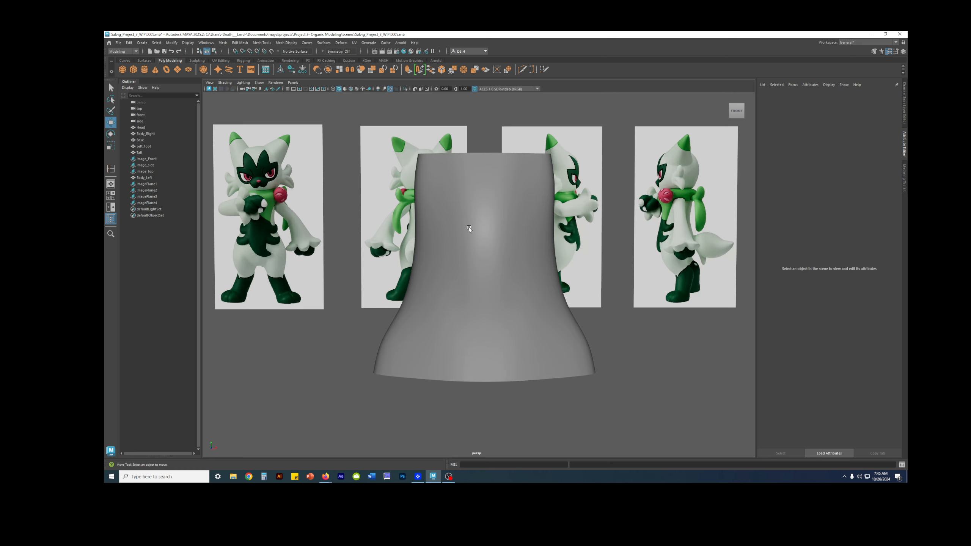
mouse_move(260, 204)
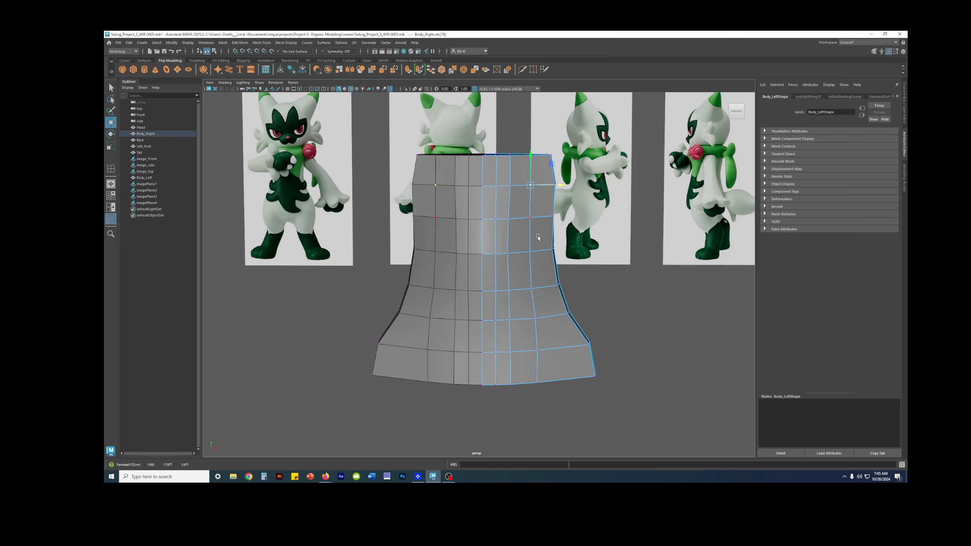
drag(527, 247, 502, 297)
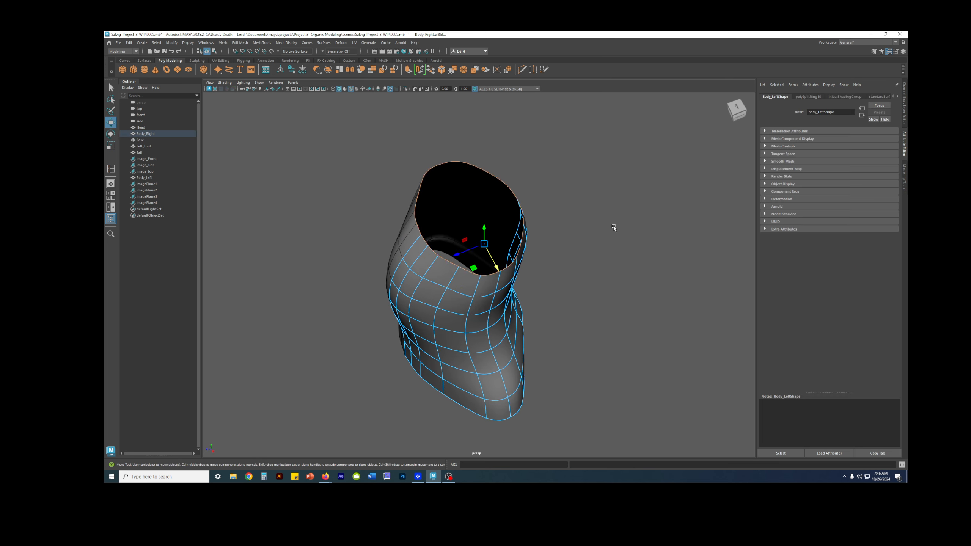
Step: Orbit the reshaped torso to view its opening and rim, then face it against the references
drag(483, 241, 552, 239)
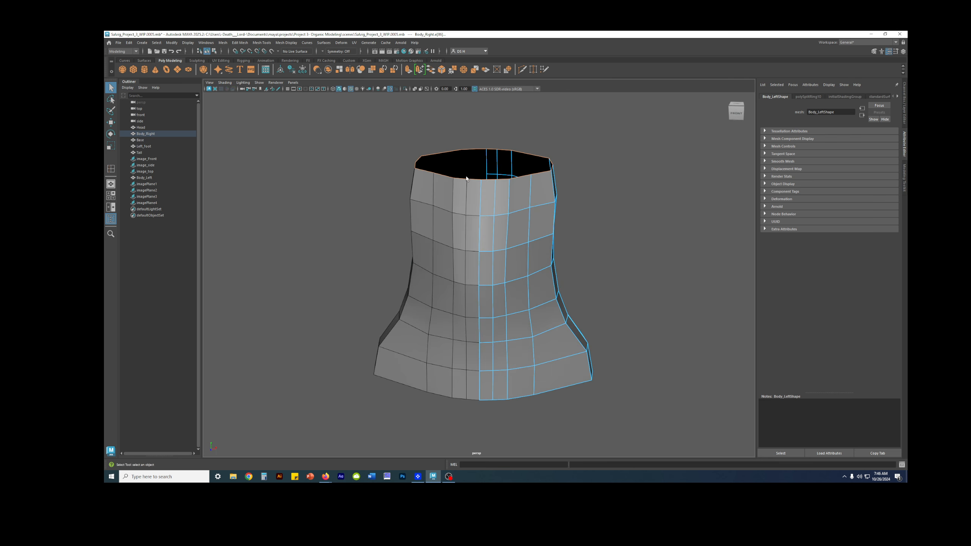
drag(464, 248, 443, 186)
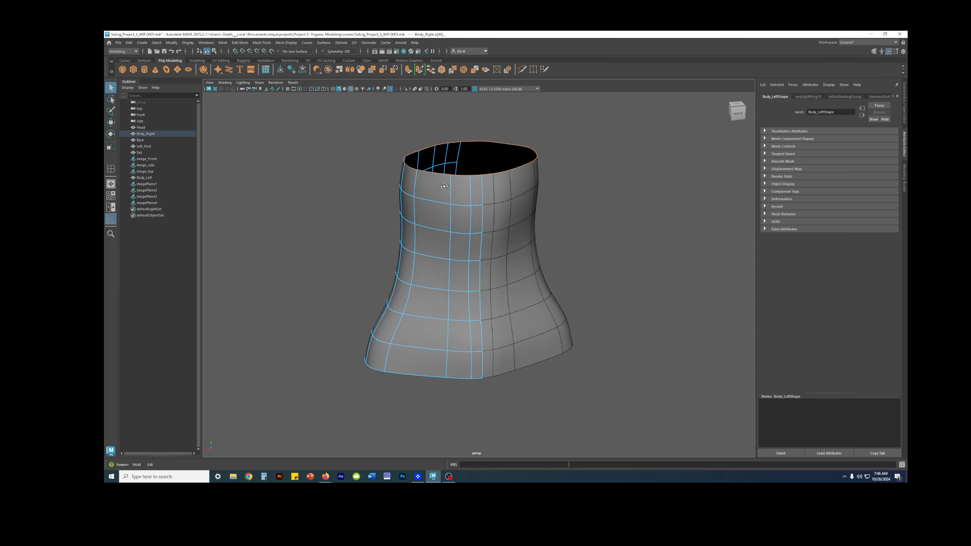
drag(445, 187, 443, 212)
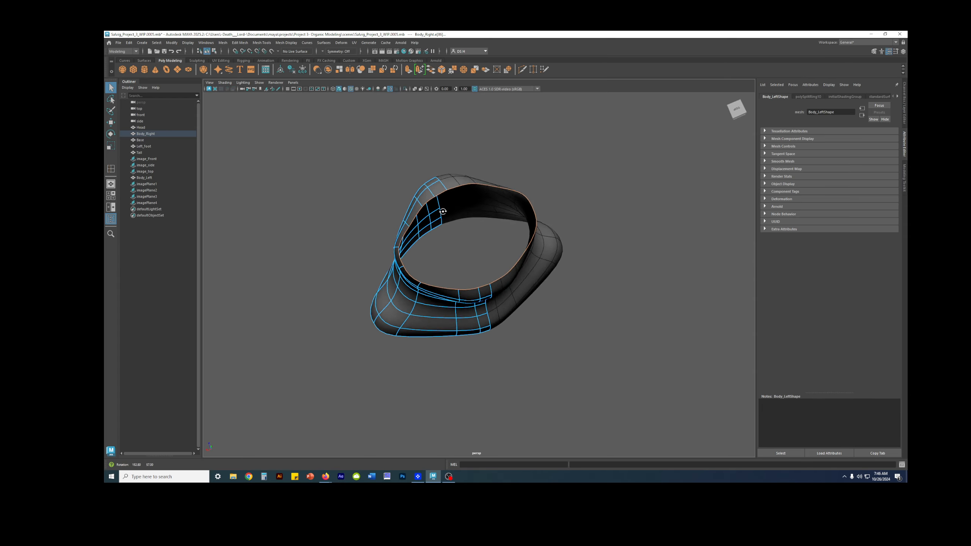
drag(443, 211, 535, 259)
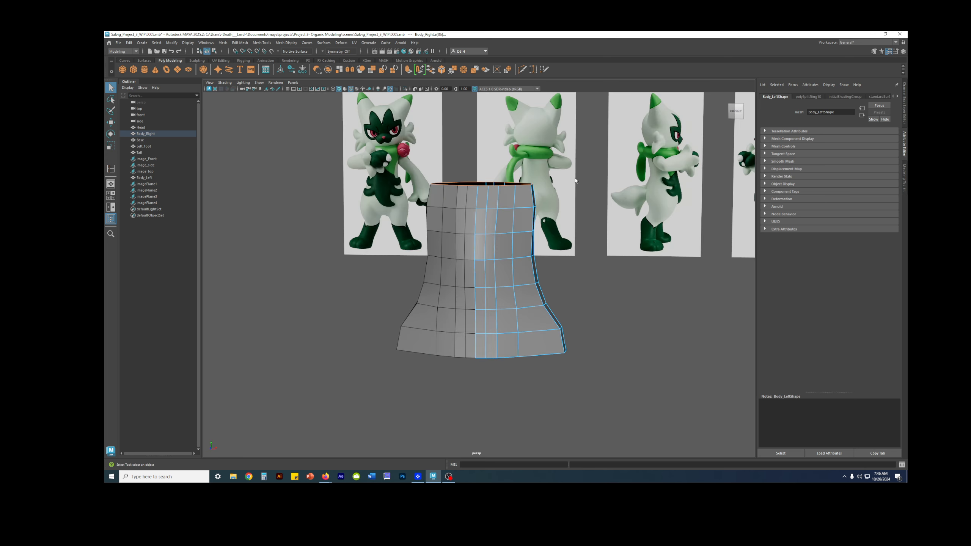
mouse_move(552, 171)
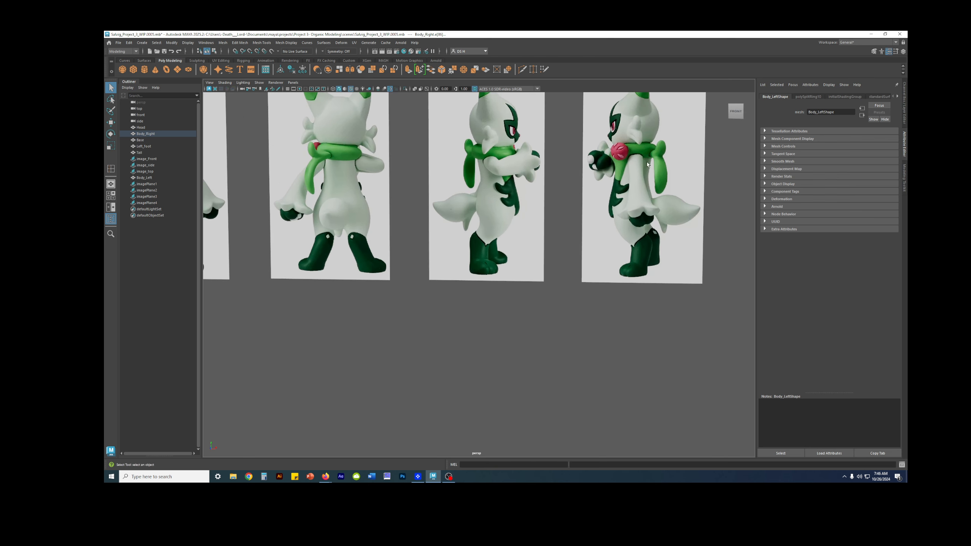
mouse_move(372, 175)
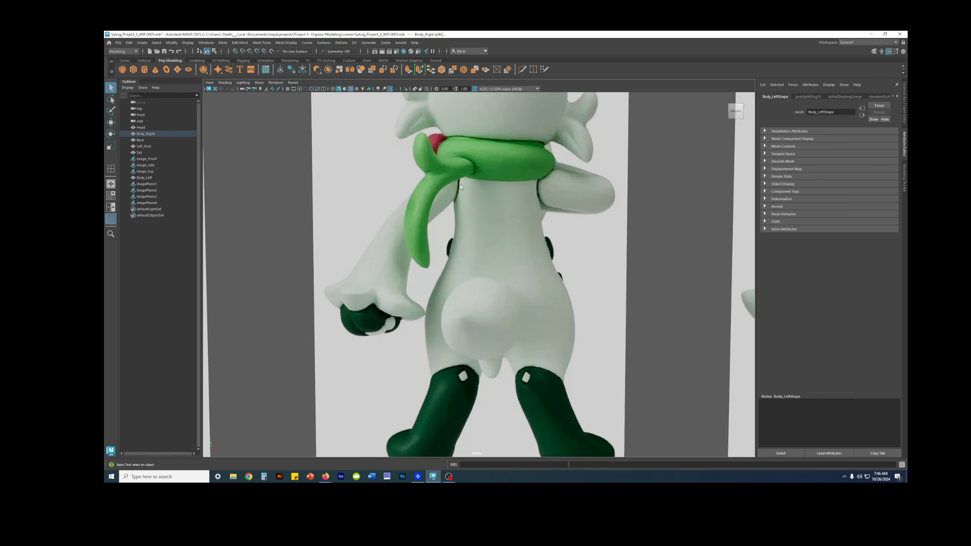
mouse_move(457, 191)
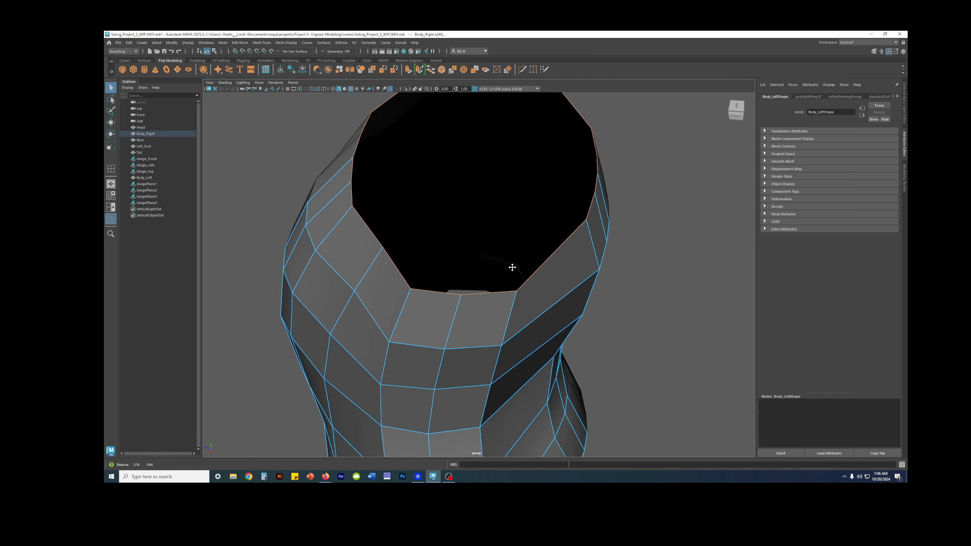
Step: Orbit around the smoothed torso to view its side, its opening and the whole body
drag(496, 267, 588, 248)
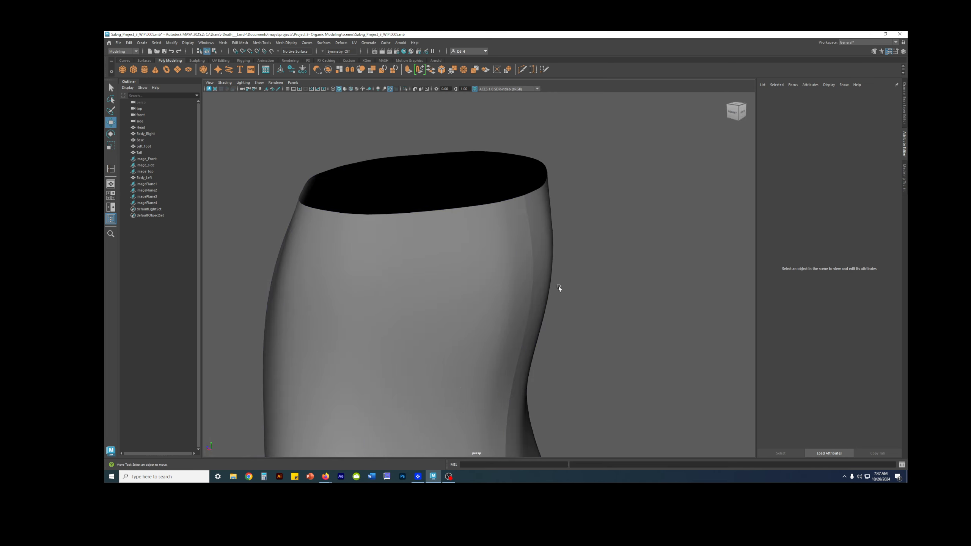
drag(559, 287, 631, 337)
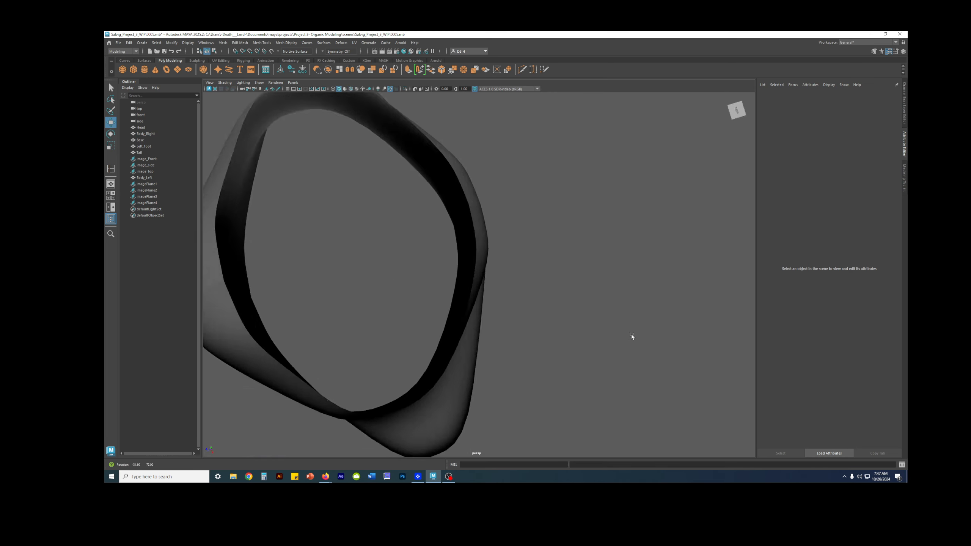
drag(629, 338, 551, 279)
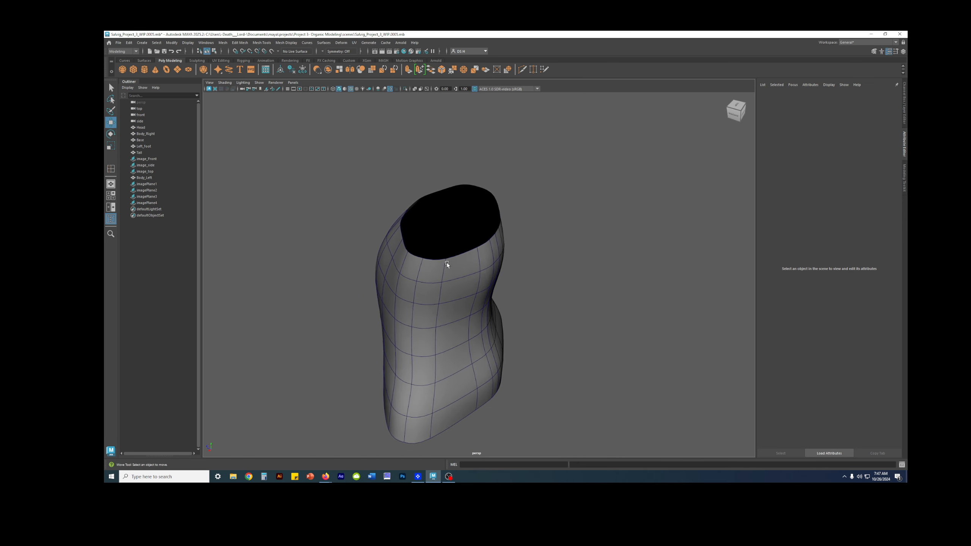
Step: Select the torso mesh and orbit around to its back, zooming in on an edge
click(146, 134)
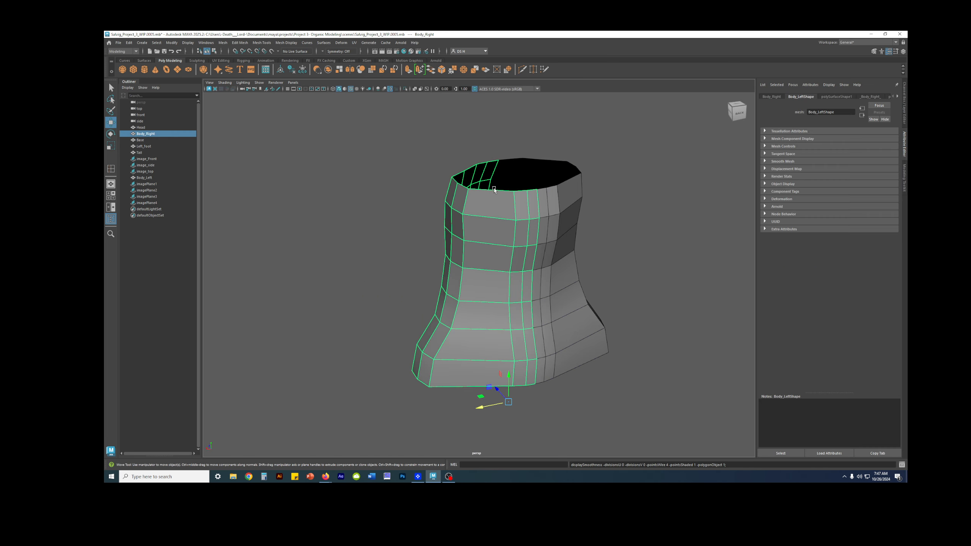
mouse_move(490, 194)
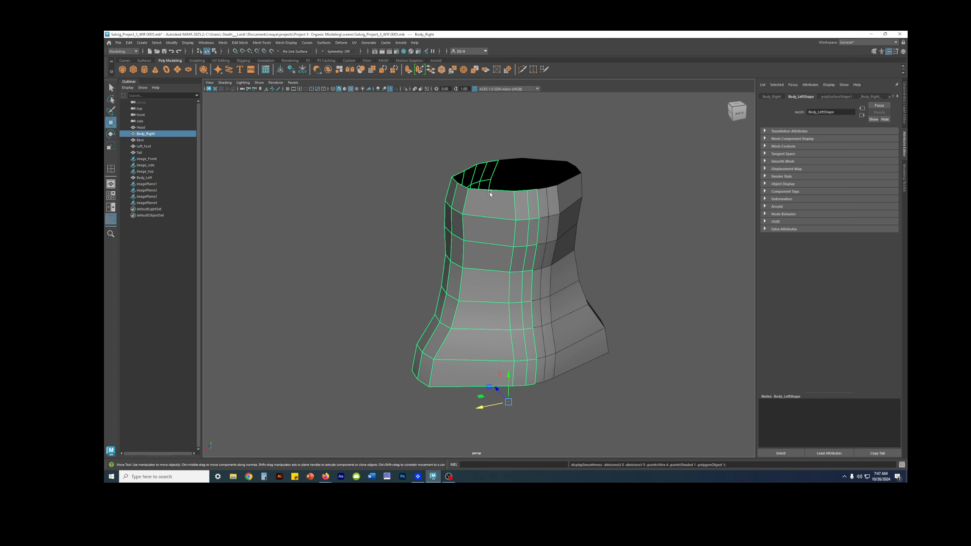
mouse_move(473, 324)
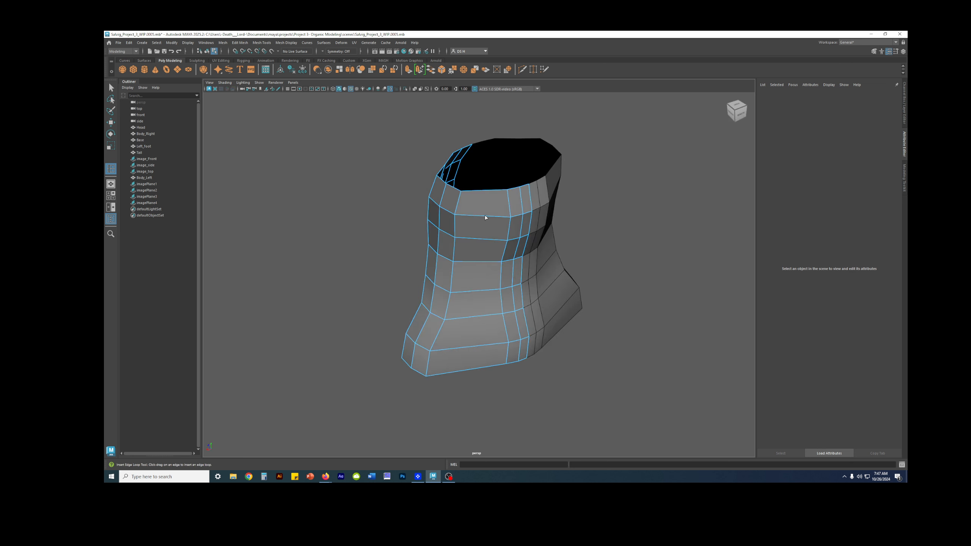
drag(485, 217, 538, 241)
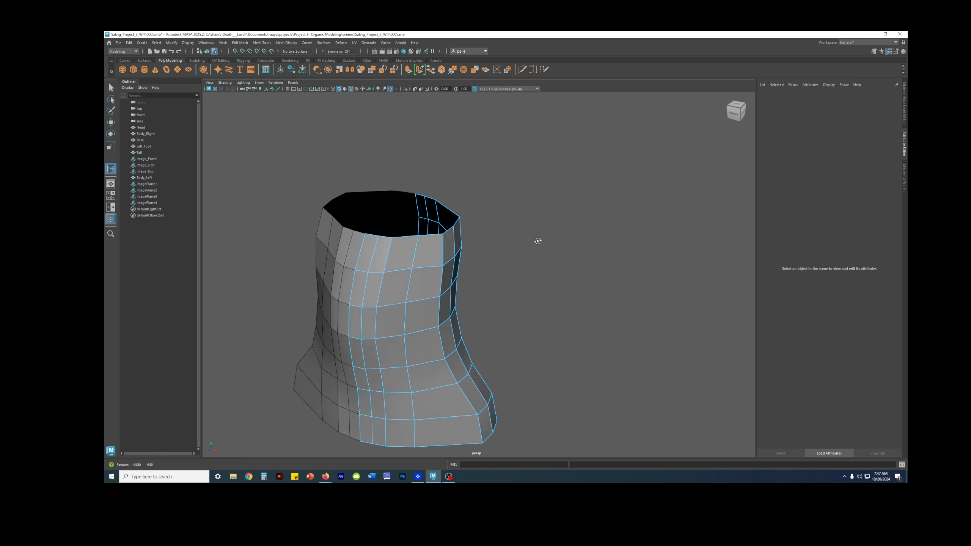
drag(537, 241, 485, 251)
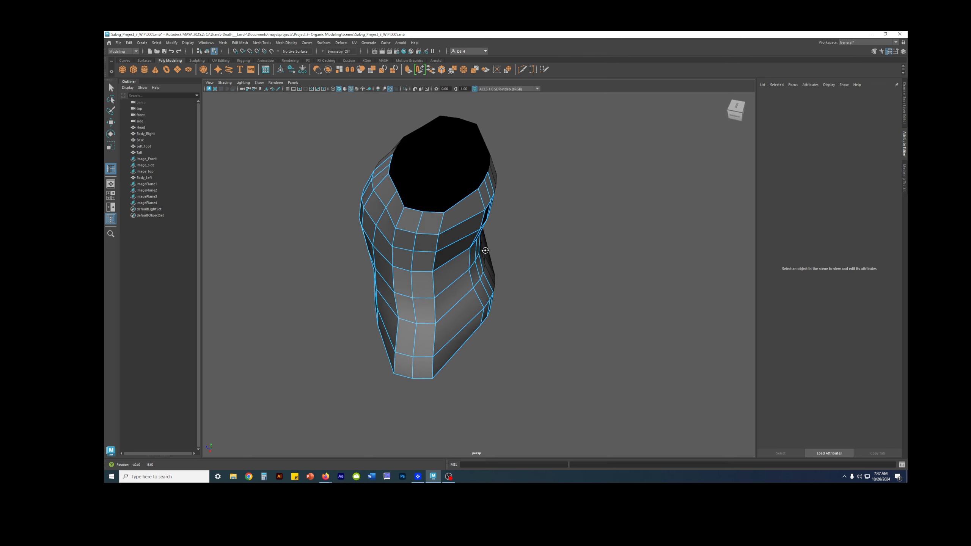
drag(486, 251, 487, 230)
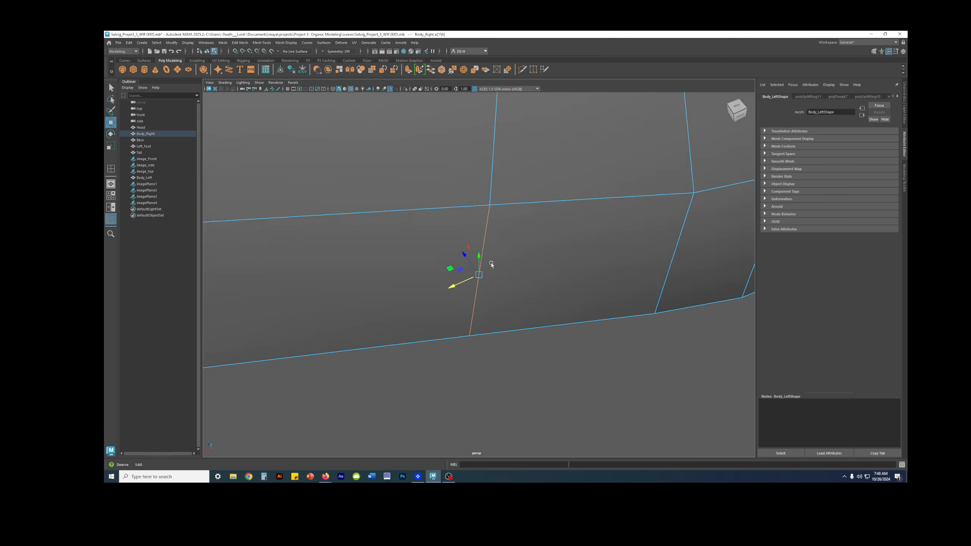
Step: Nudge chest, side-profile and neckline vertices, then pick a shoulder-rim vertex
drag(476, 272, 520, 270)
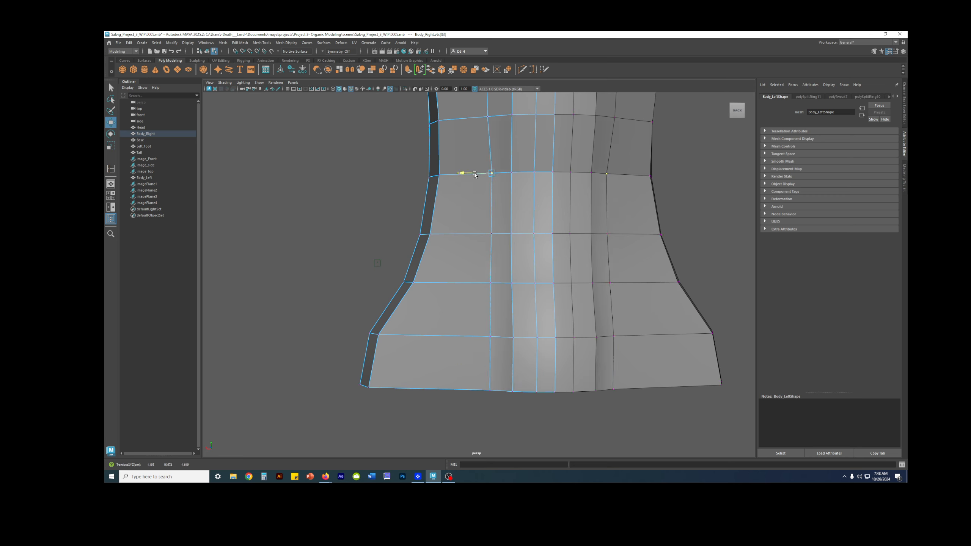
drag(464, 173, 475, 173)
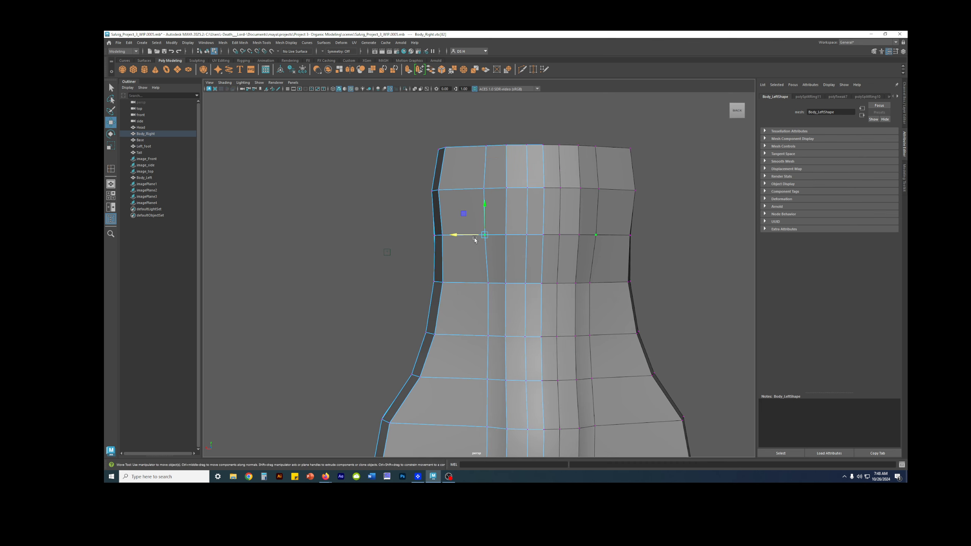
drag(485, 235, 481, 188)
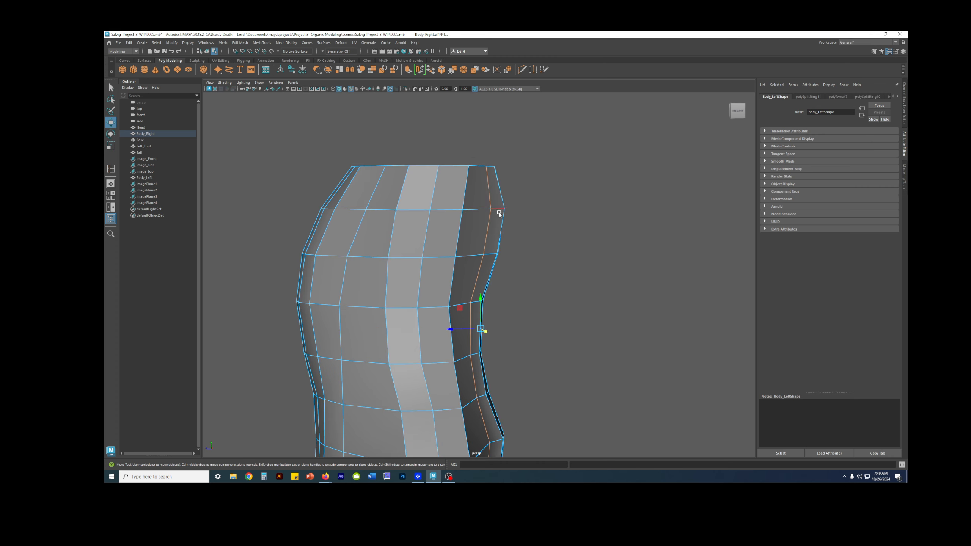
drag(498, 214, 513, 267)
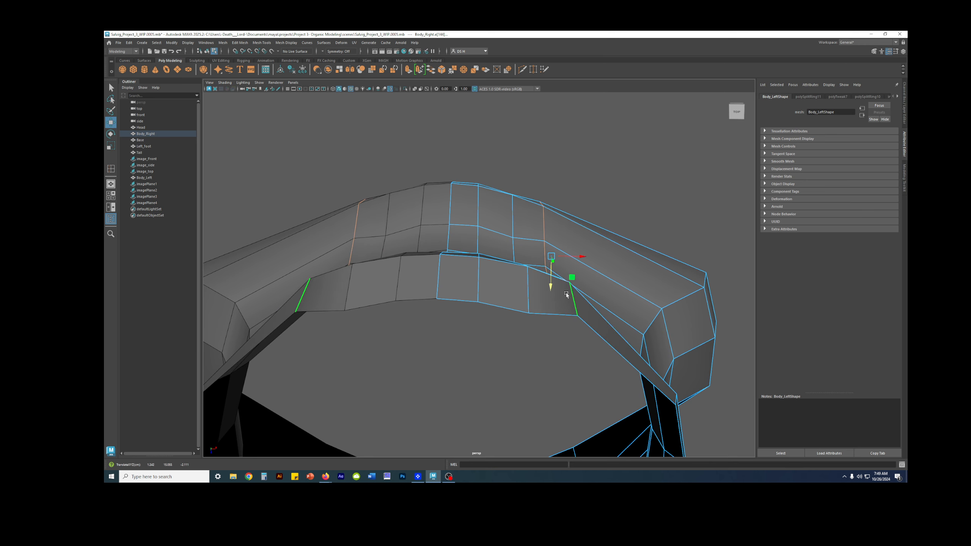
drag(550, 269, 550, 285)
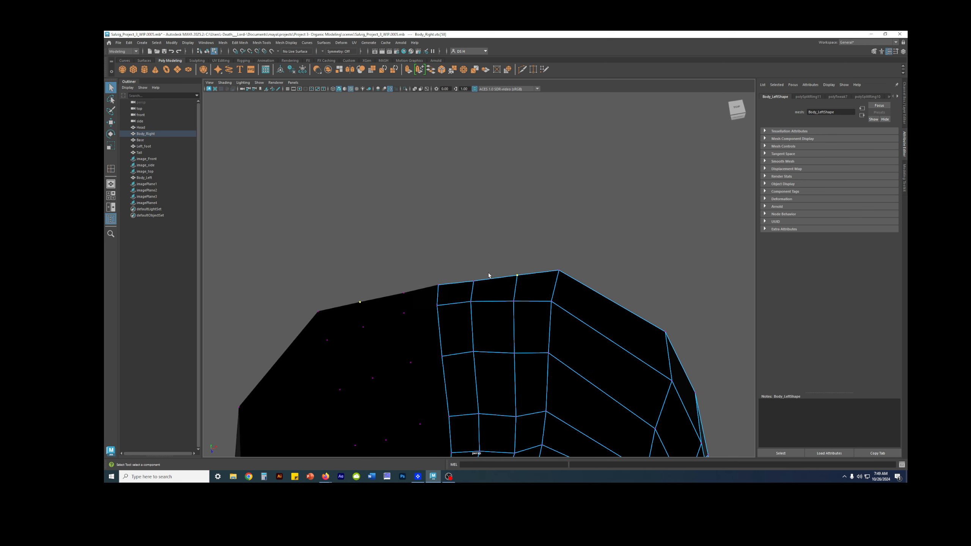
click(556, 272)
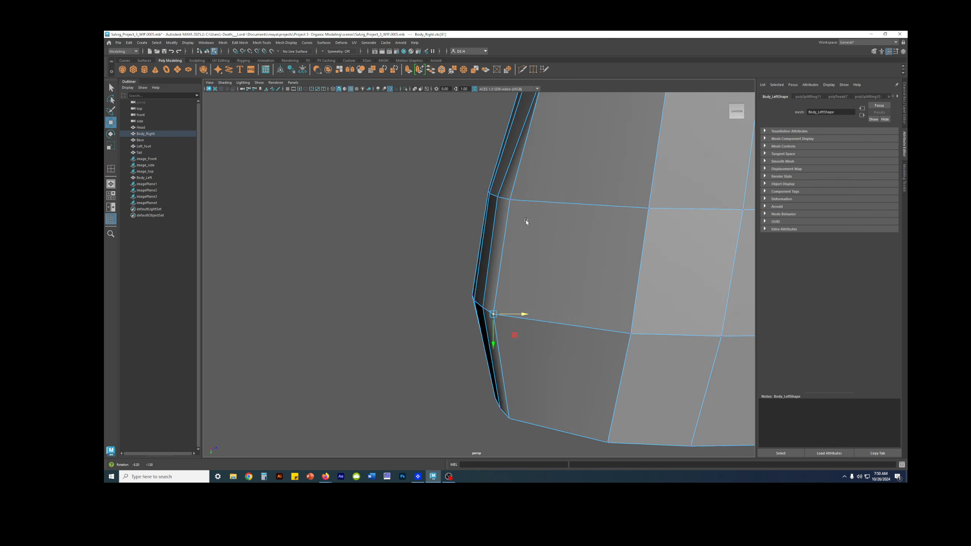
Step: Drag five vertices along the torso's side border outward to round its contour
drag(495, 314, 504, 193)
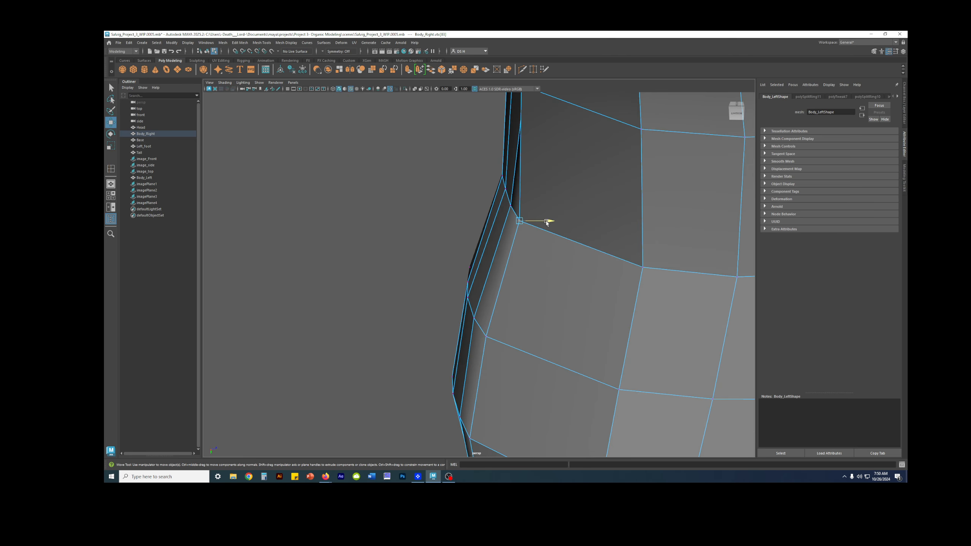
drag(519, 222, 550, 155)
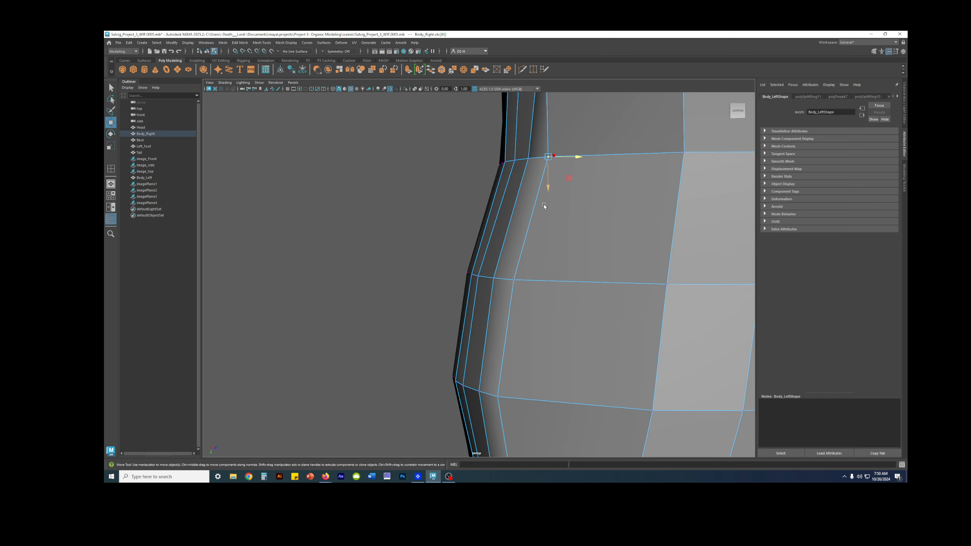
drag(544, 207, 557, 157)
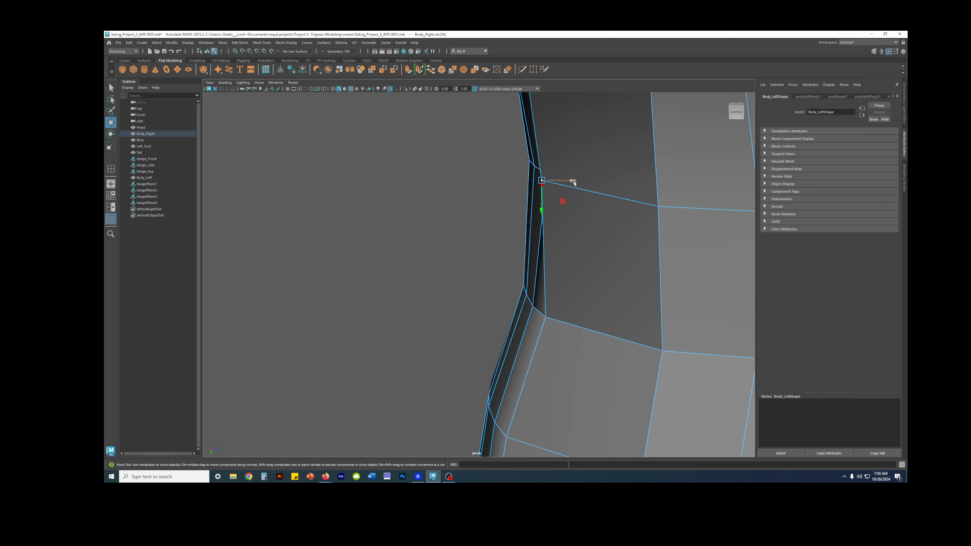
drag(542, 182, 548, 173)
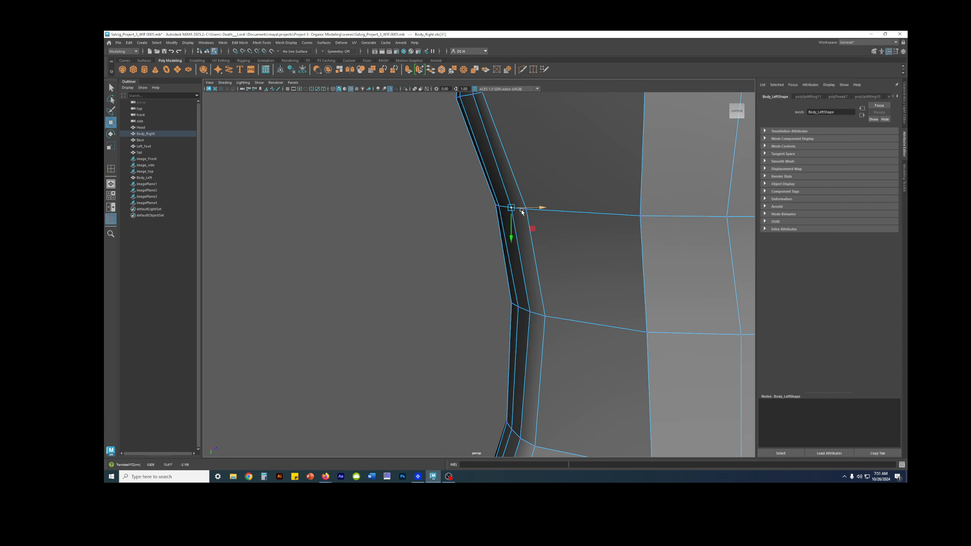
drag(511, 207, 545, 241)
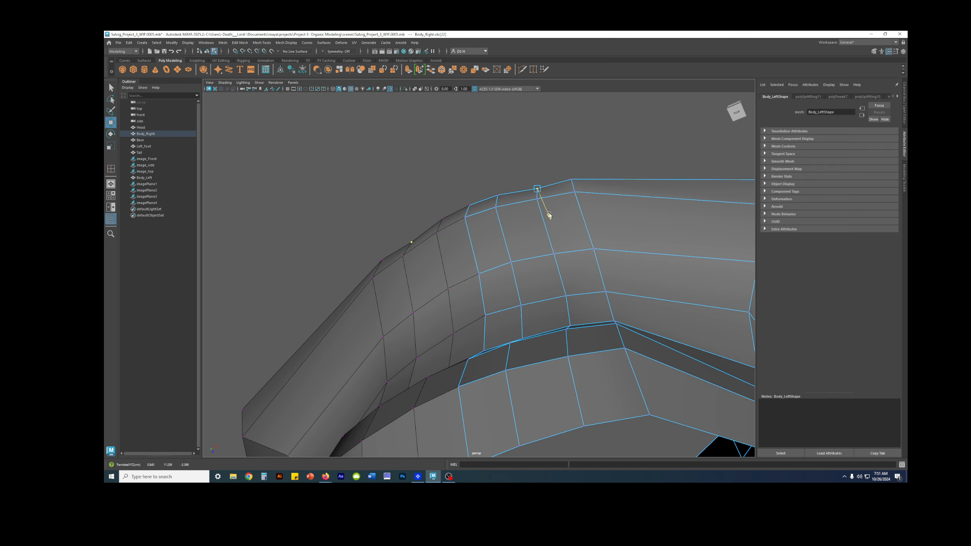
Step: Raise a shoulder-rim vertex, then select the whole torso mesh
click(536, 186)
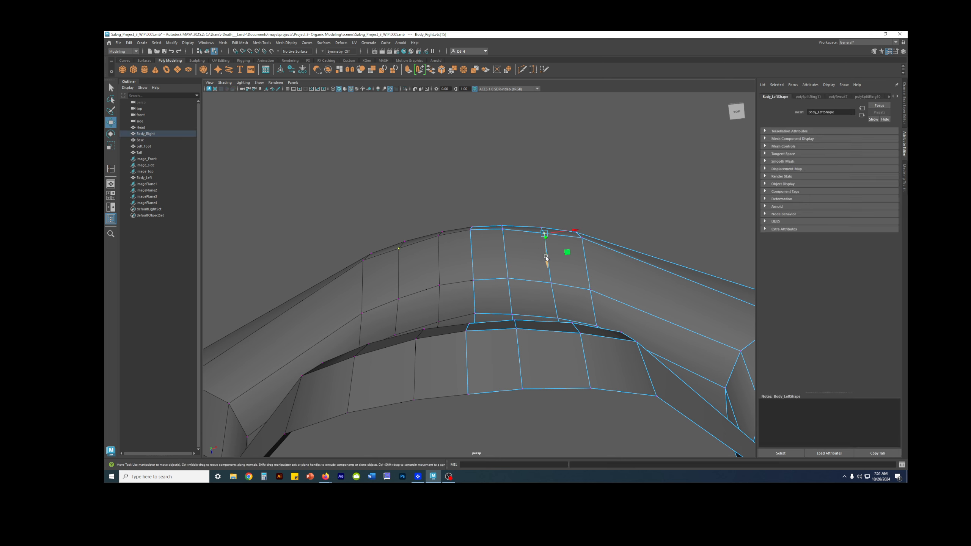
drag(545, 234, 471, 230)
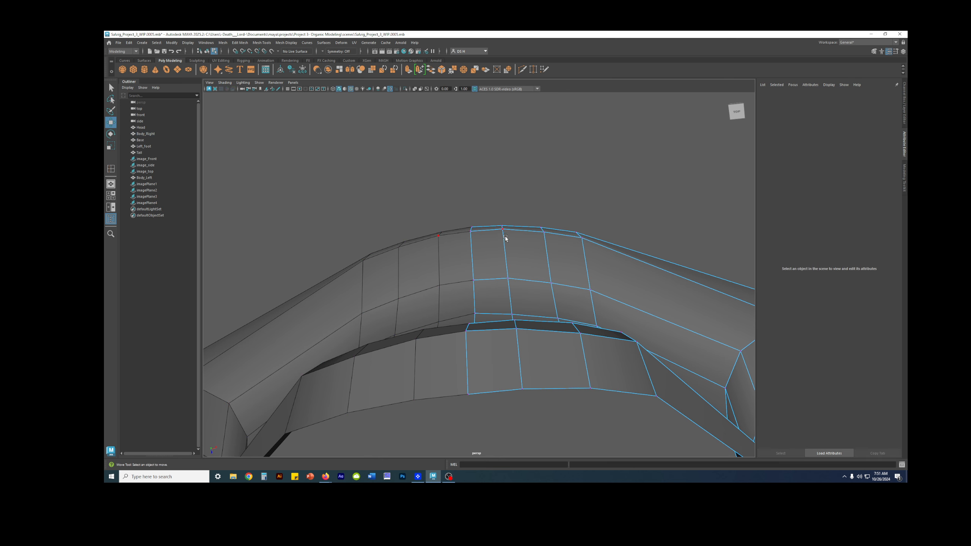
click(503, 226)
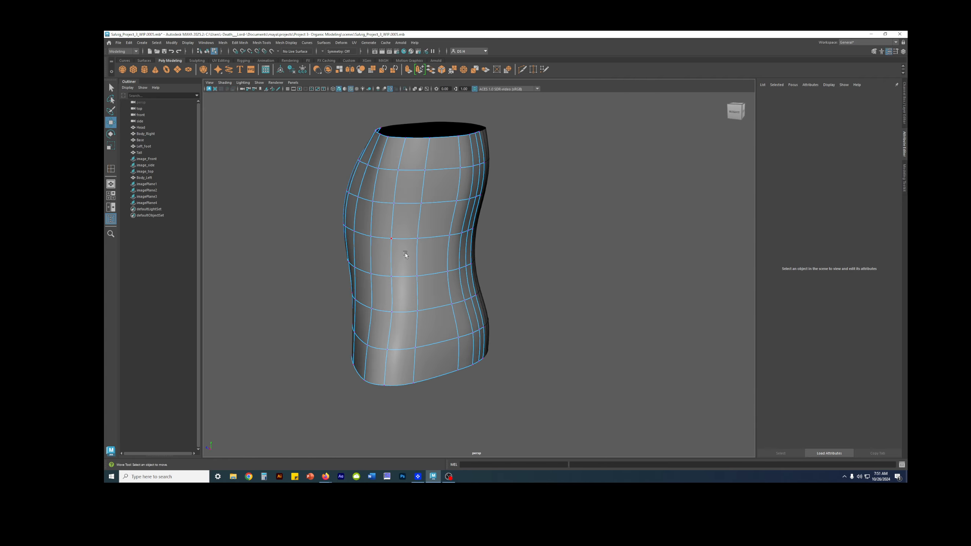
Step: Orbit around the smoothed torso to view it from the front
drag(405, 253, 521, 202)
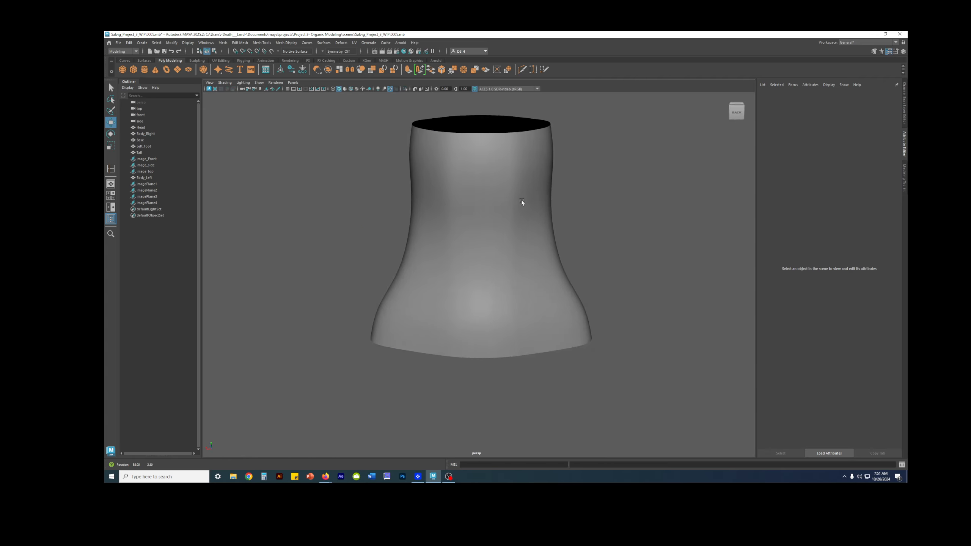
drag(522, 202, 535, 219)
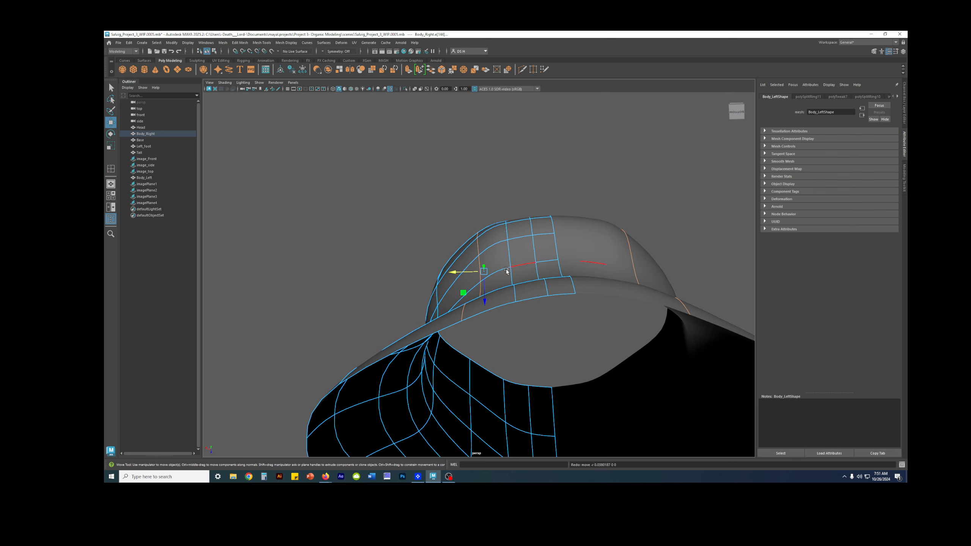
Step: Move shoulder and lower-torso vertices with smooth preview on, then clear the selection
drag(506, 271, 522, 300)
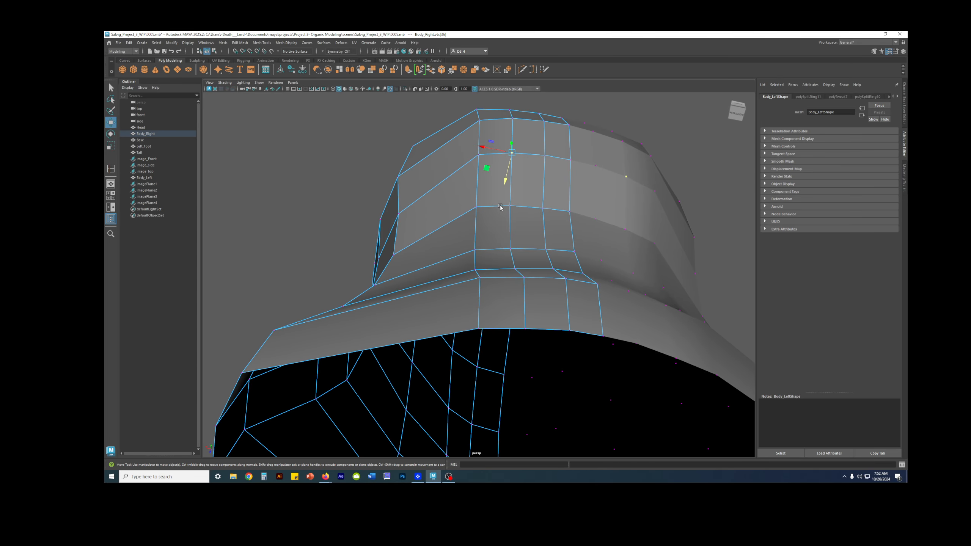
drag(512, 151, 475, 244)
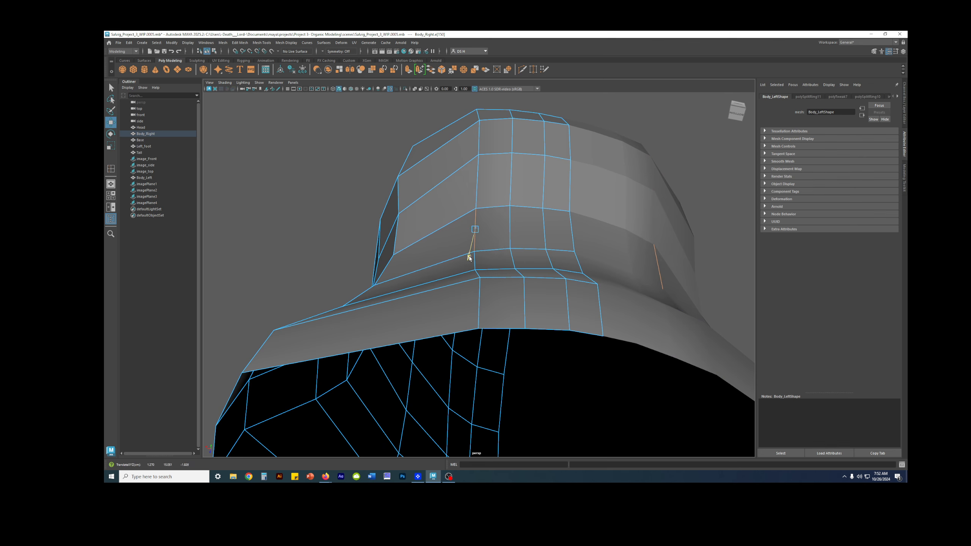
key(3)
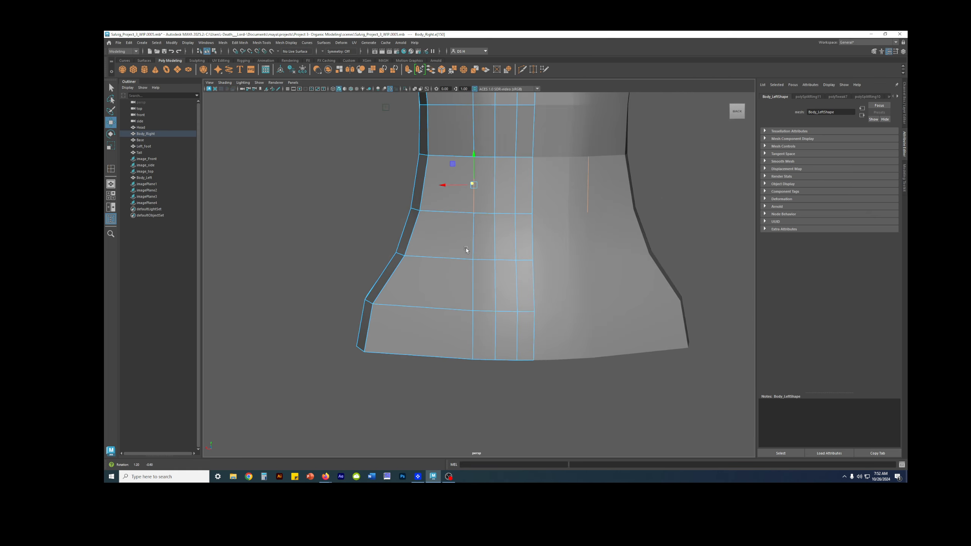
drag(466, 251, 498, 326)
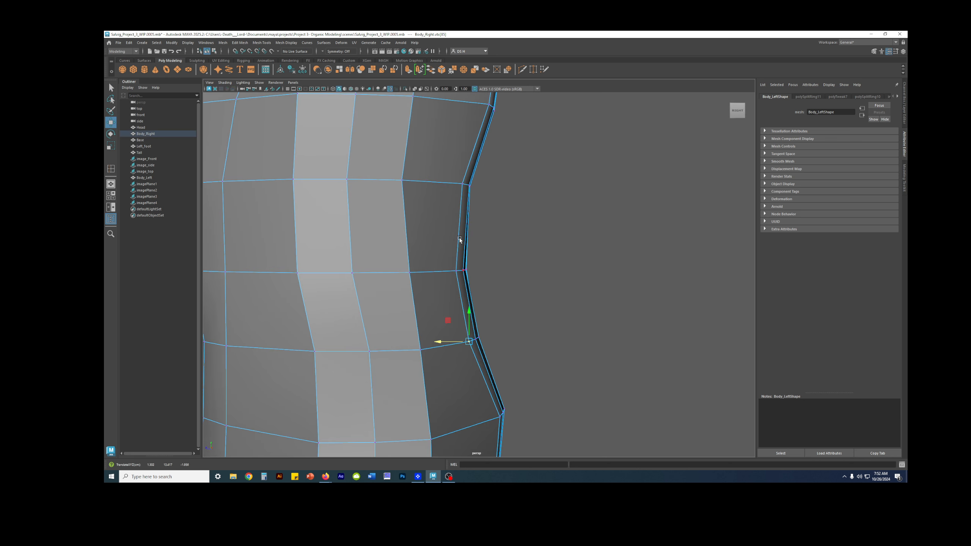
click(437, 303)
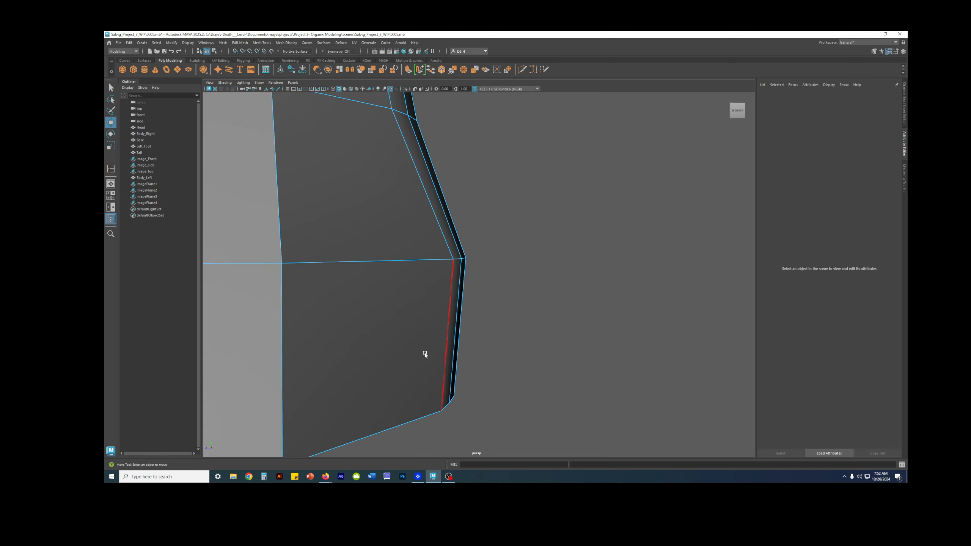
Step: Select a vertex near the torso's top loop and orbit over the top
click(444, 316)
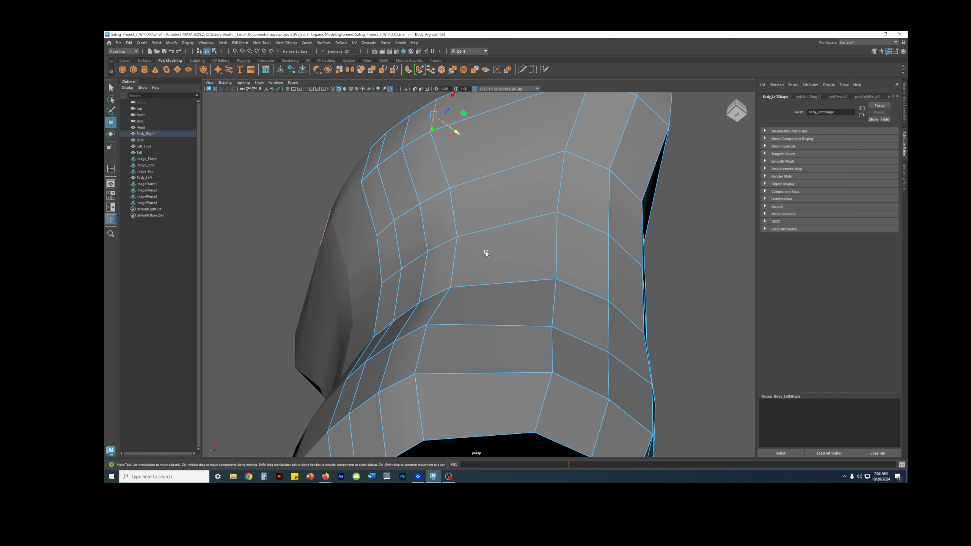
drag(486, 254, 514, 205)
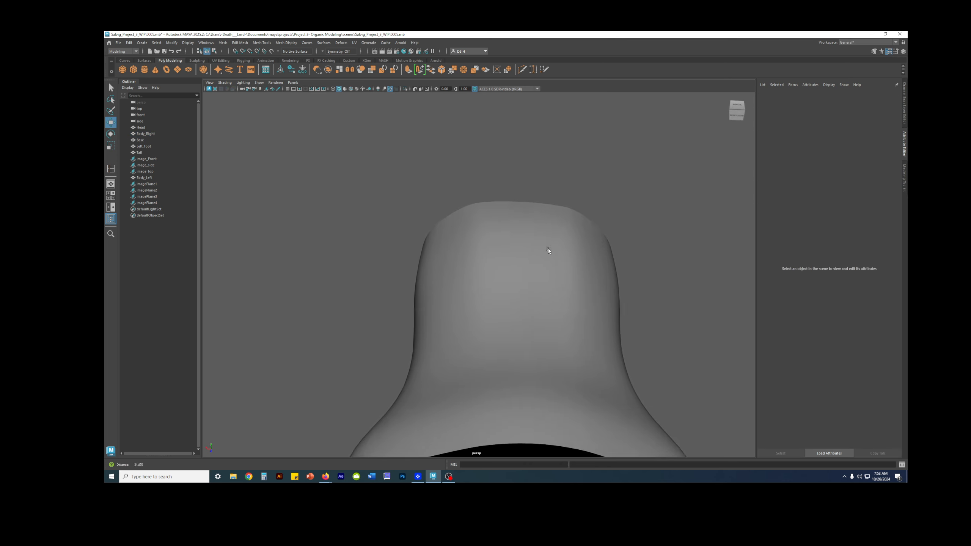
Step: Orbit around the smoothed torso at an angle and select the mesh for low-poly display
click(145, 133)
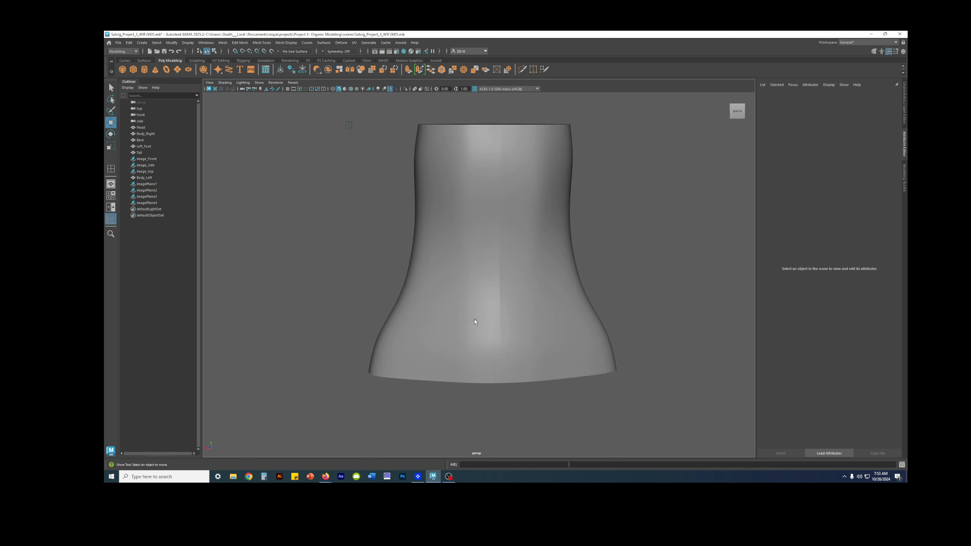
drag(475, 321, 580, 290)
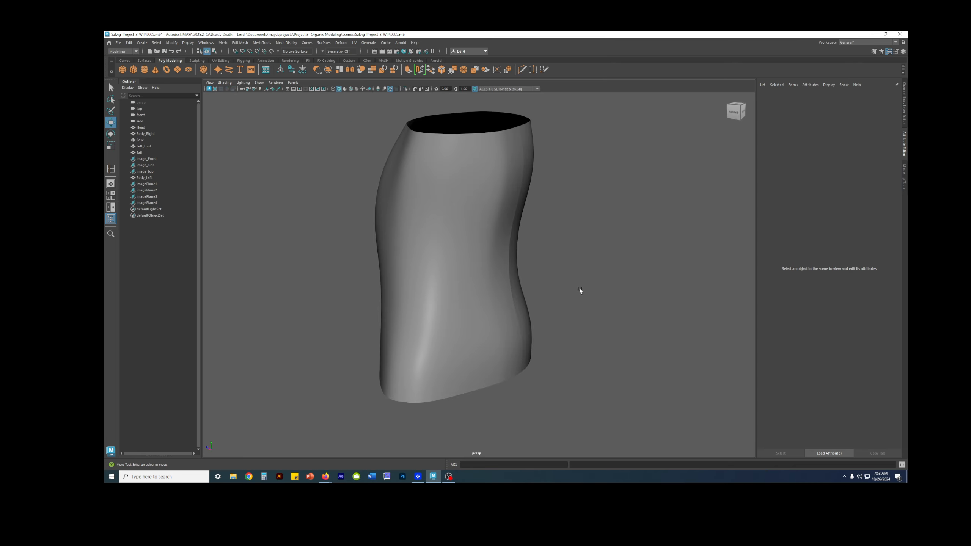
click(145, 134)
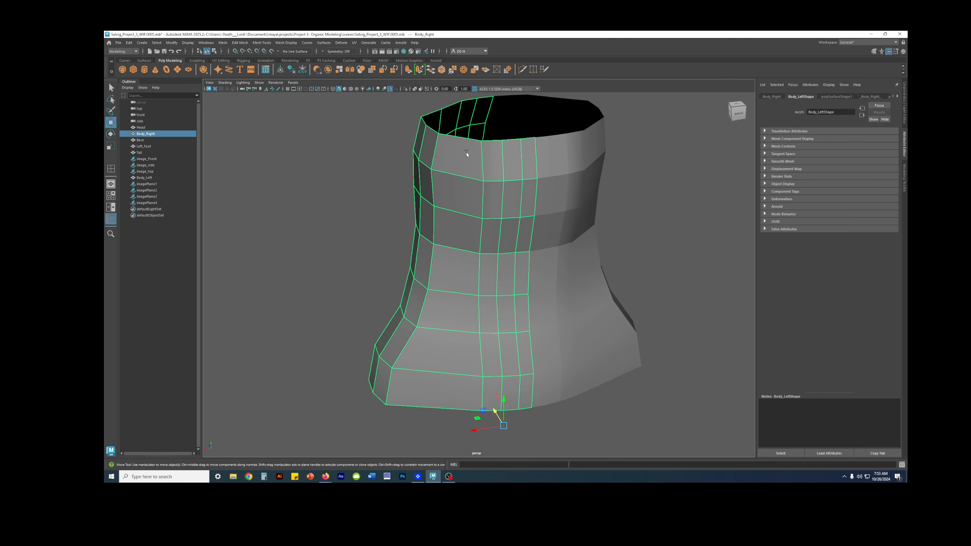
mouse_move(582, 339)
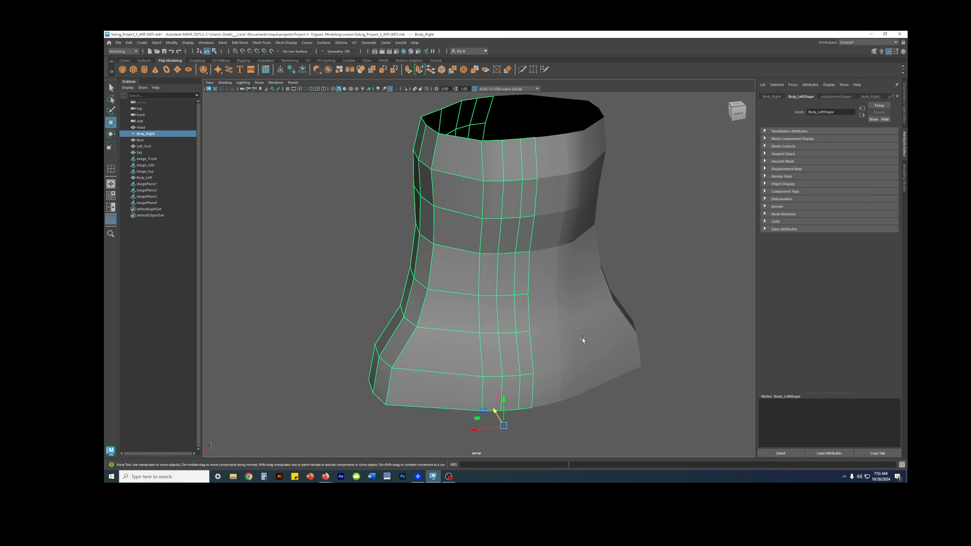
mouse_move(622, 226)
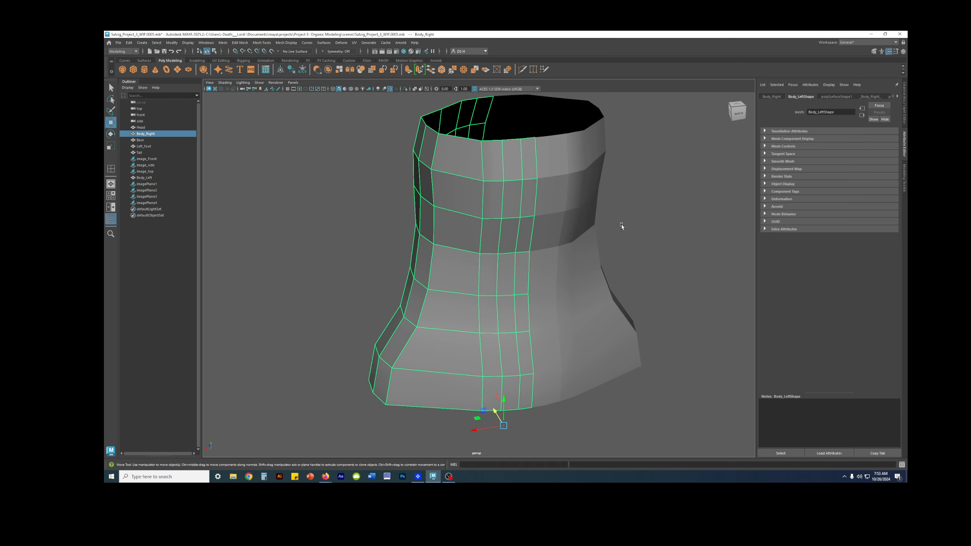
Step: Pick components along the torso's top rim
click(621, 226)
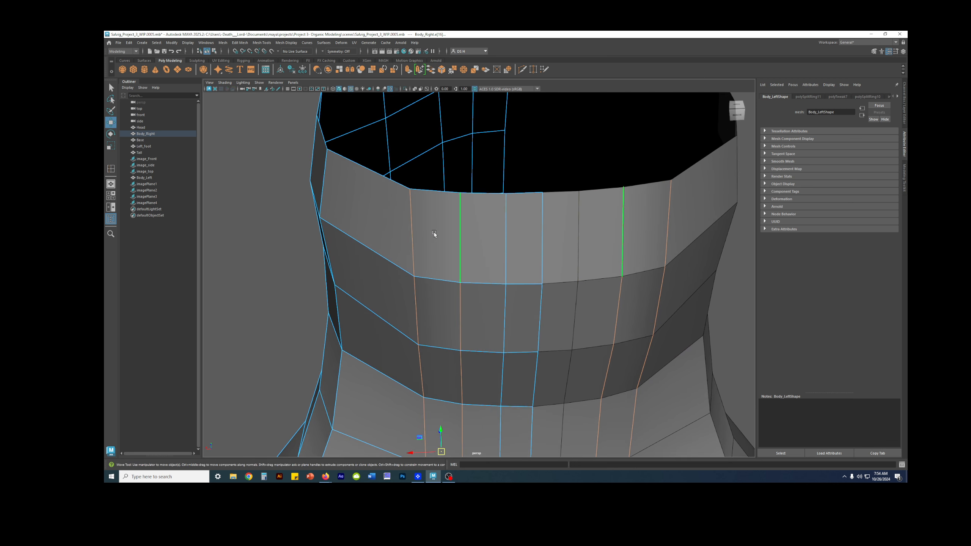
mouse_move(468, 252)
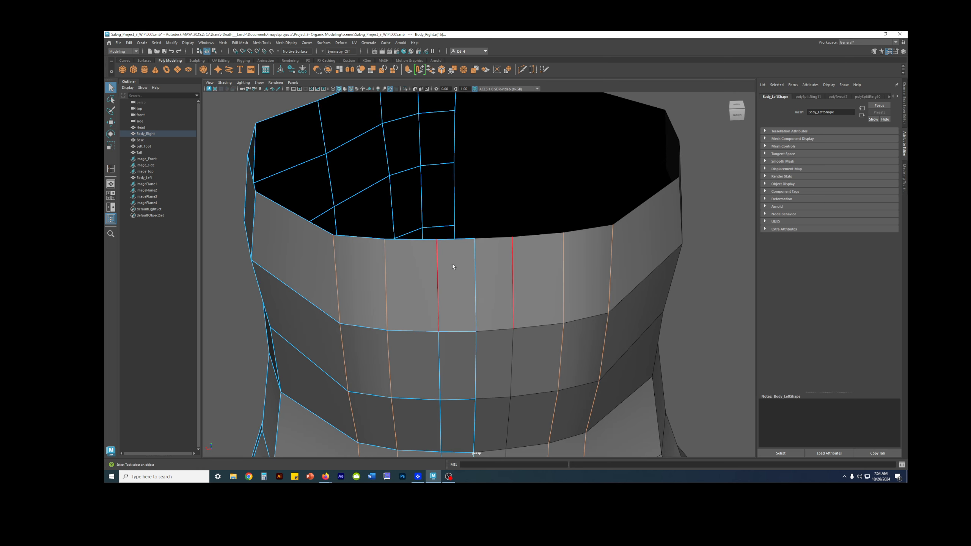
mouse_move(421, 269)
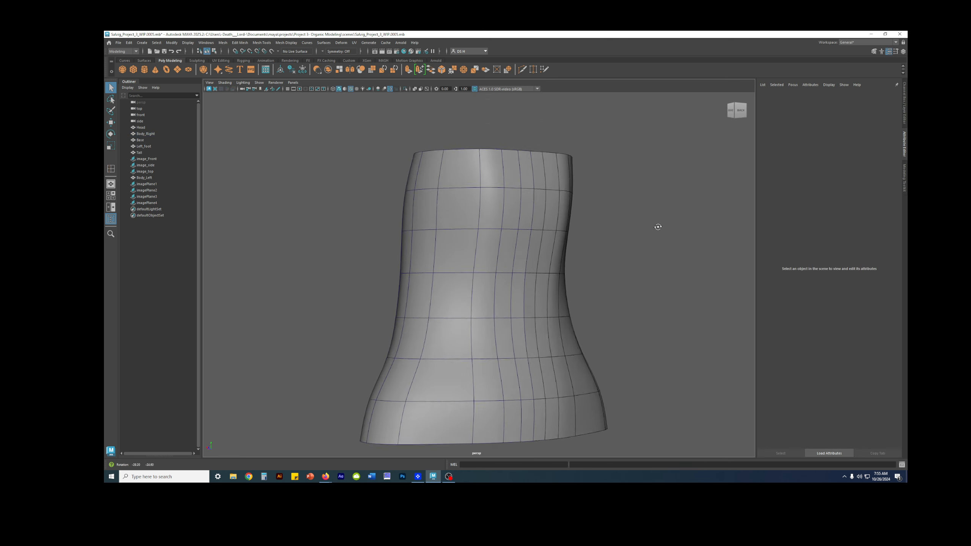
drag(658, 227, 648, 250)
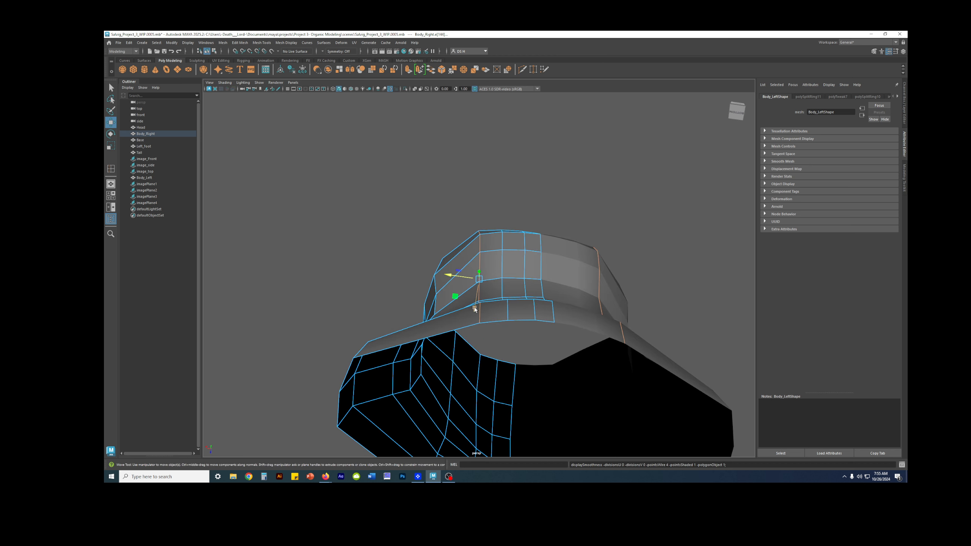
Step: Drag the selected rim vertex downward to round the neckline lip
drag(480, 276, 473, 309)
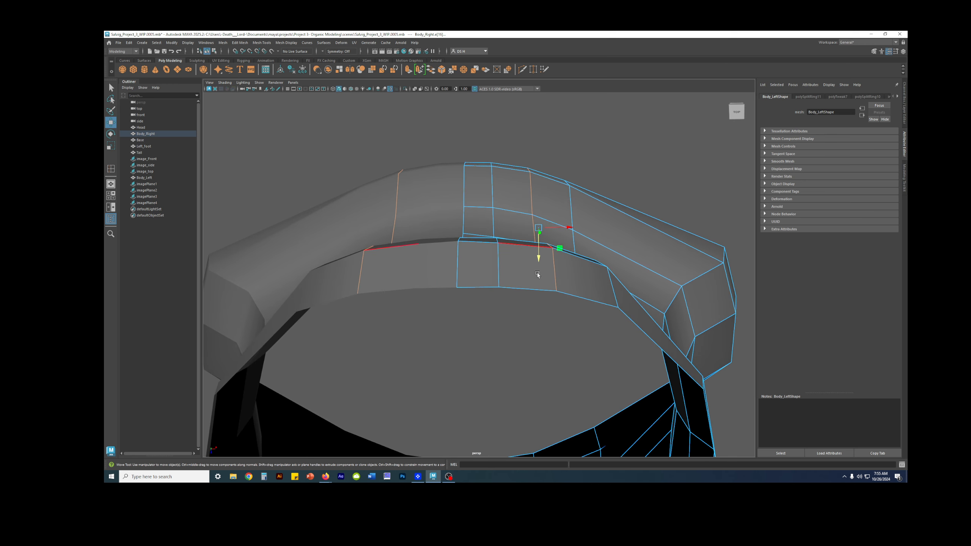
mouse_move(533, 248)
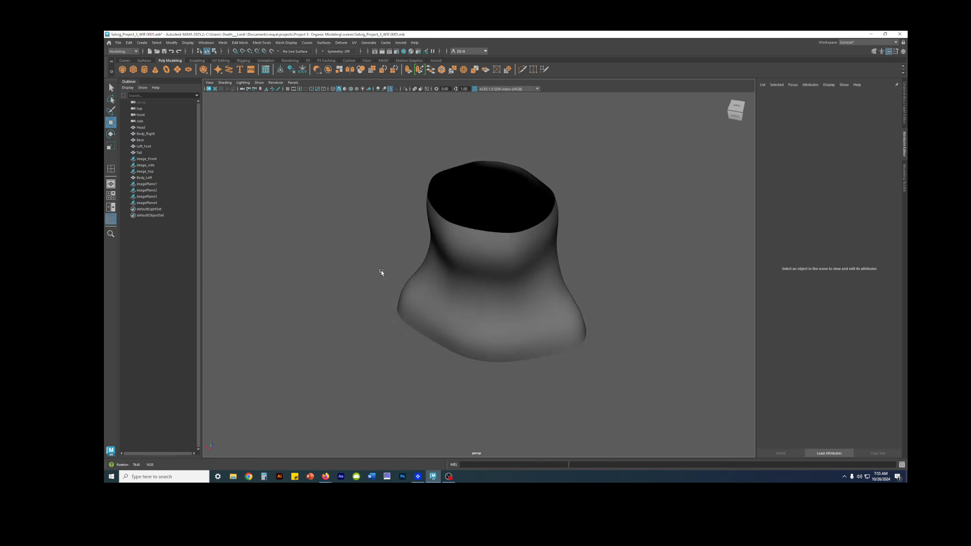
Step: Orbit below the top rim and move the selected rim vertex
drag(382, 272, 394, 223)
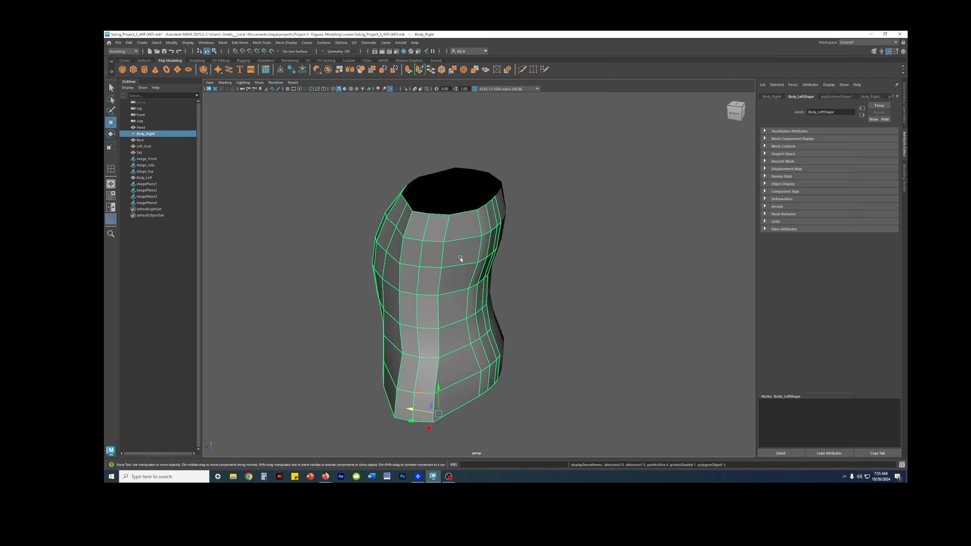
drag(458, 260, 455, 271)
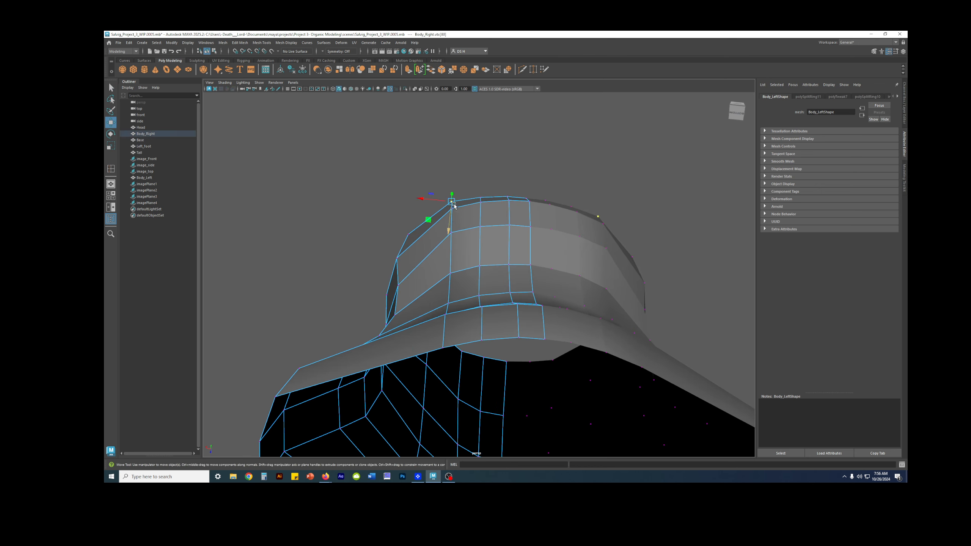
drag(451, 207, 450, 229)
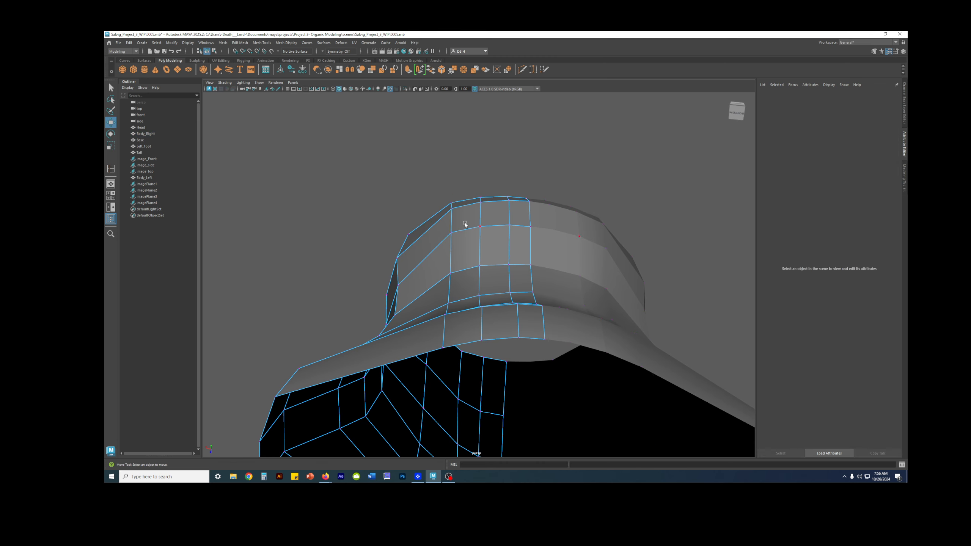
Step: Orbit the smoothed torso to inspect its side and underside
drag(464, 223, 509, 241)
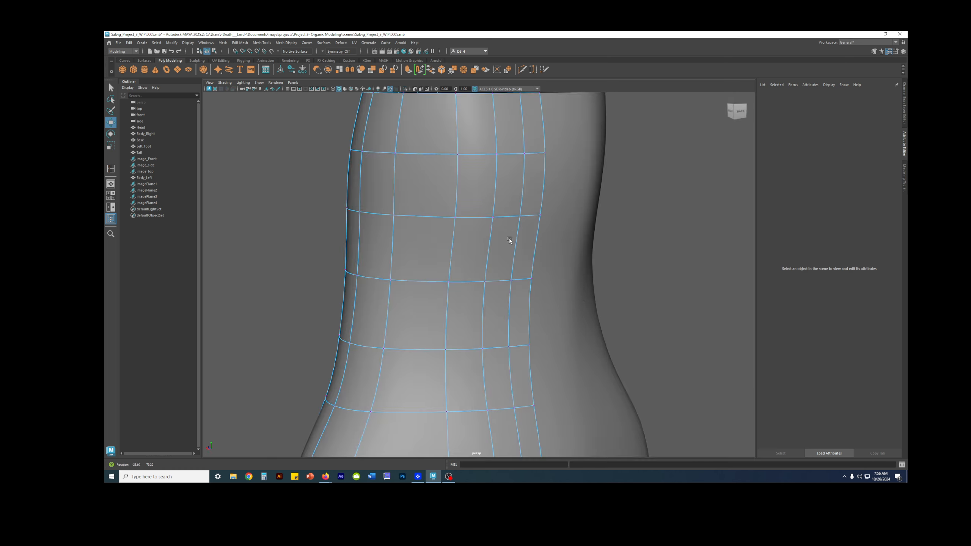
drag(495, 248, 446, 248)
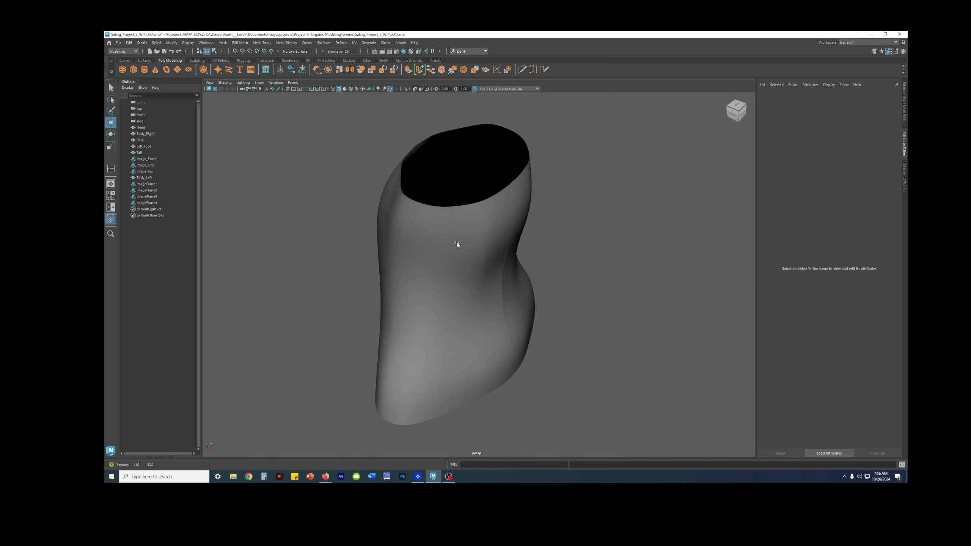
drag(456, 243, 372, 204)
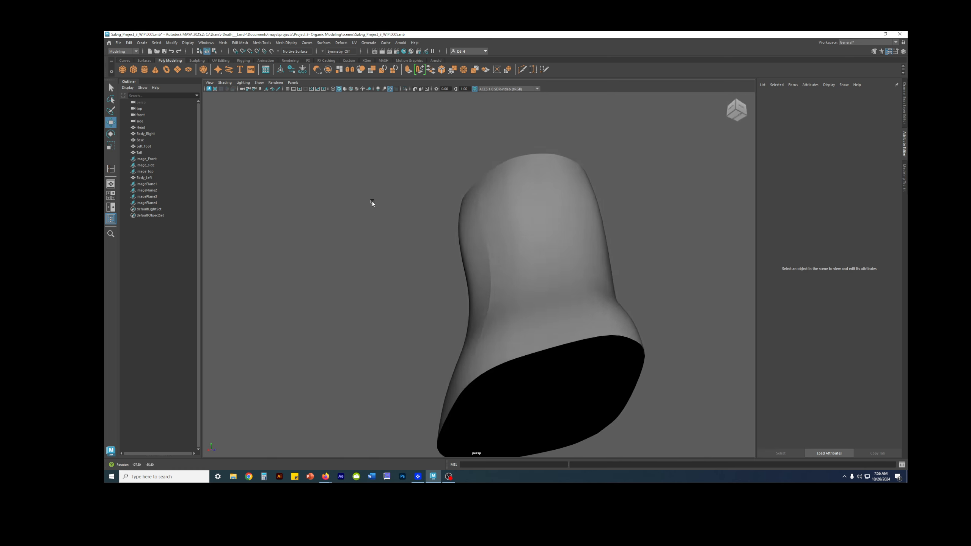
drag(372, 203, 444, 244)
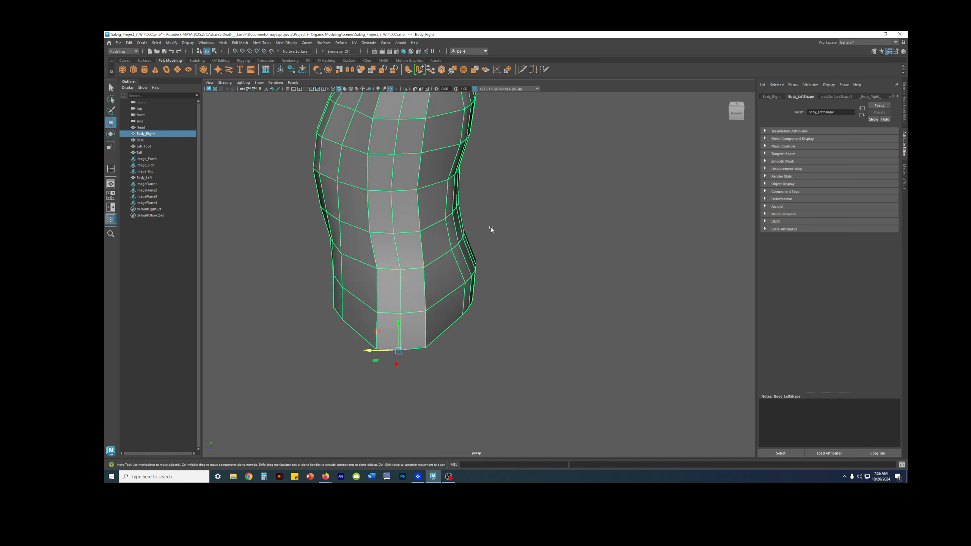
Step: Select the torso and view its smooth preview from the front against the references
click(546, 274)
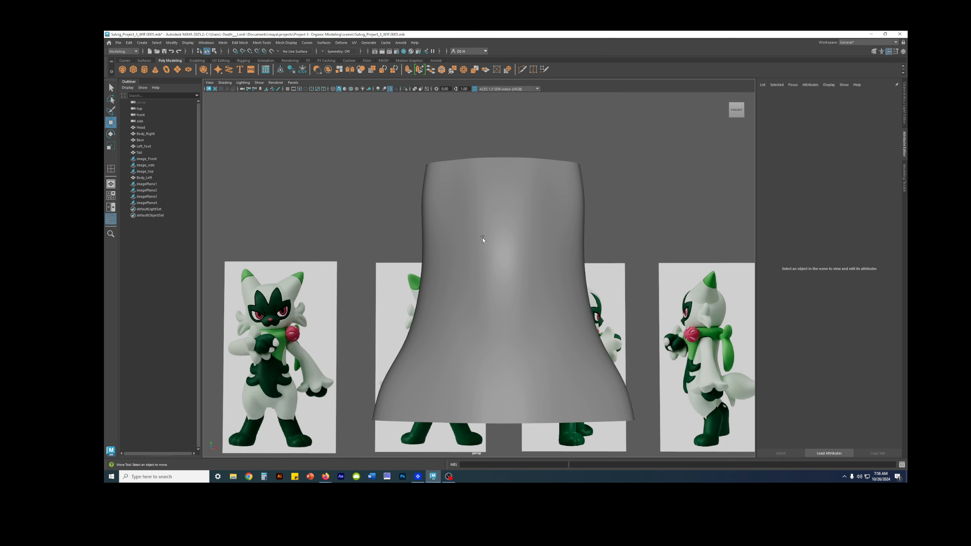
mouse_move(508, 261)
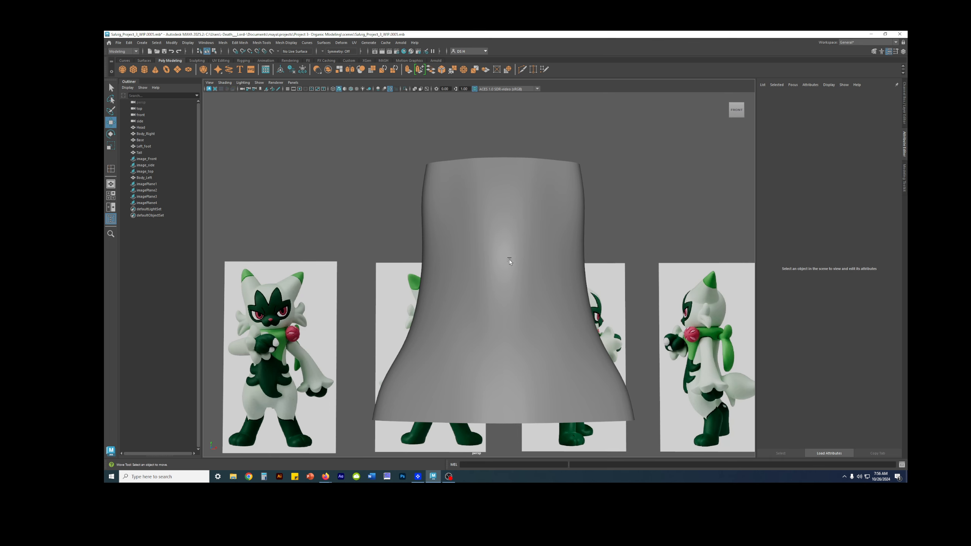
click(145, 133)
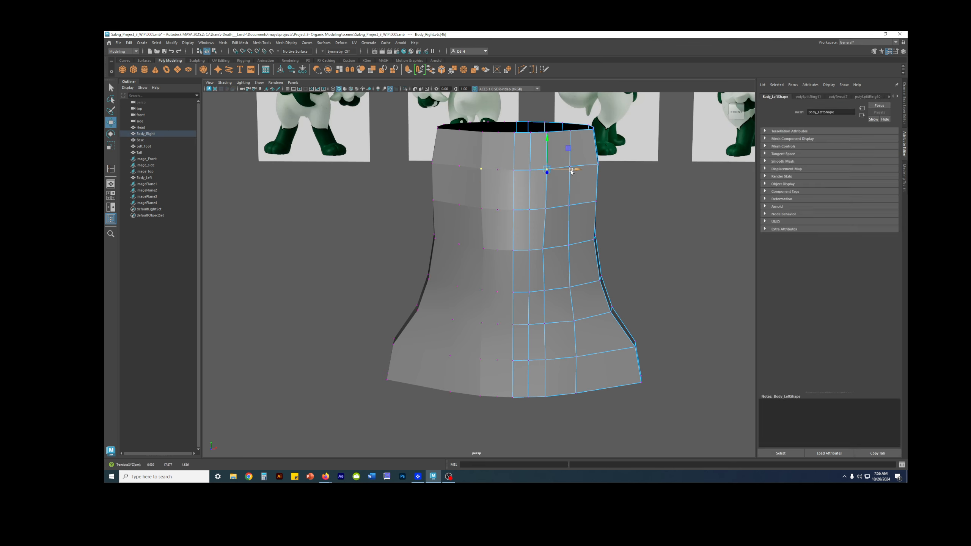
click(638, 173)
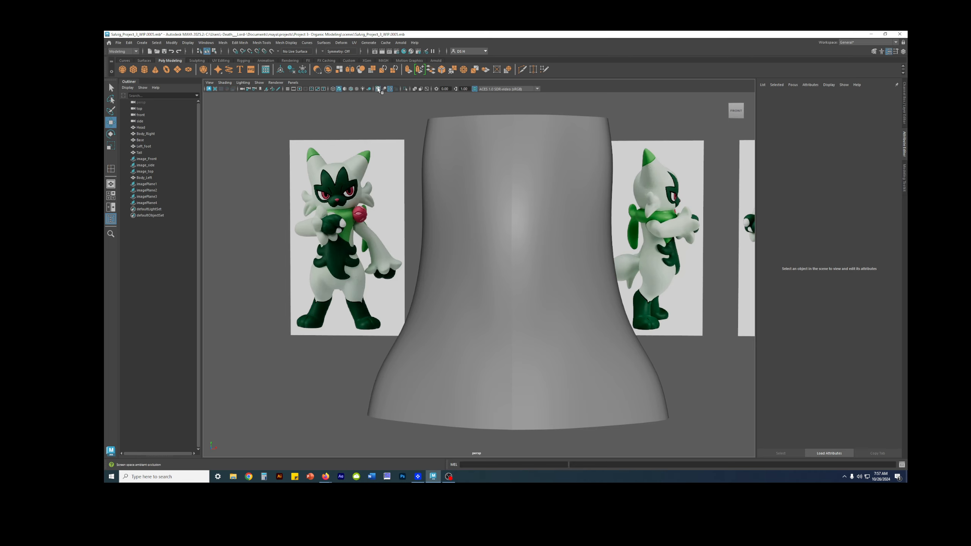
mouse_move(379, 88)
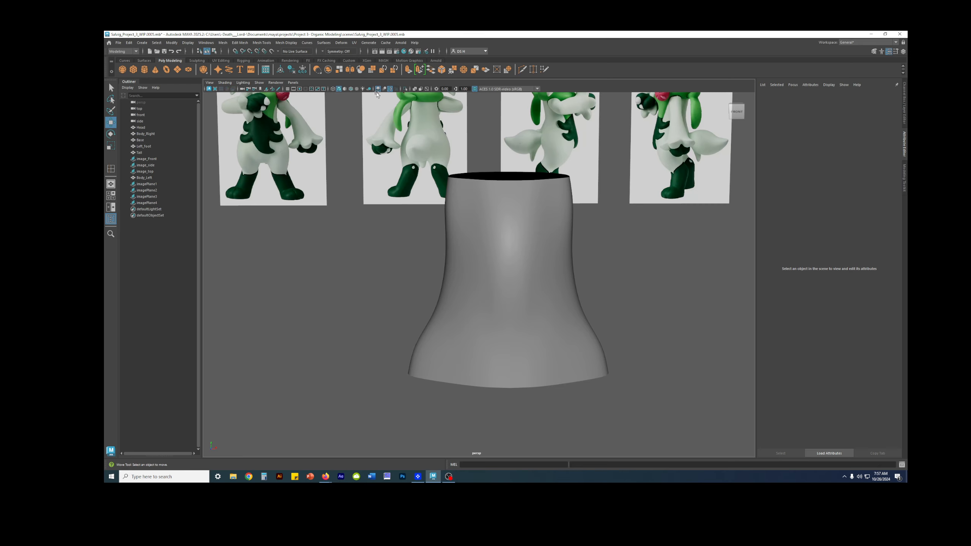
mouse_move(377, 89)
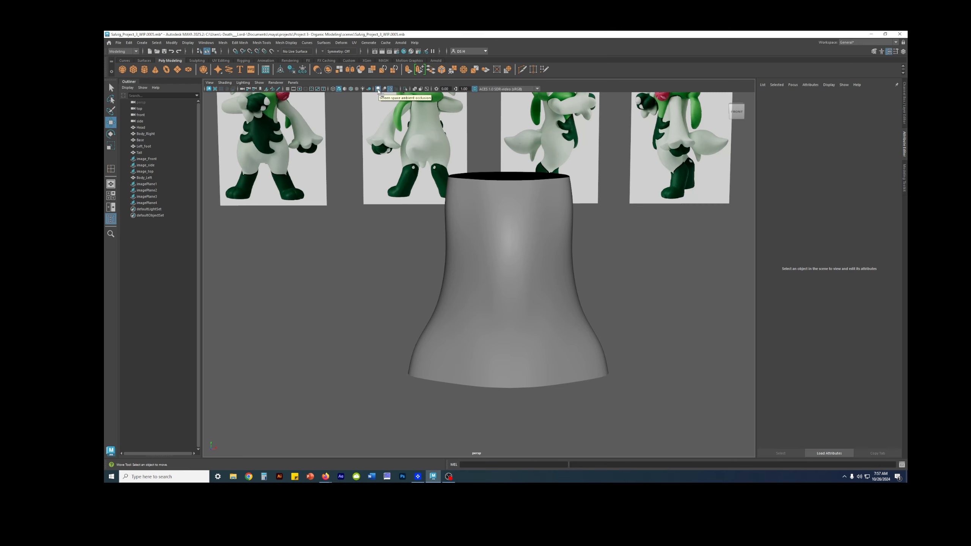
mouse_move(627, 251)
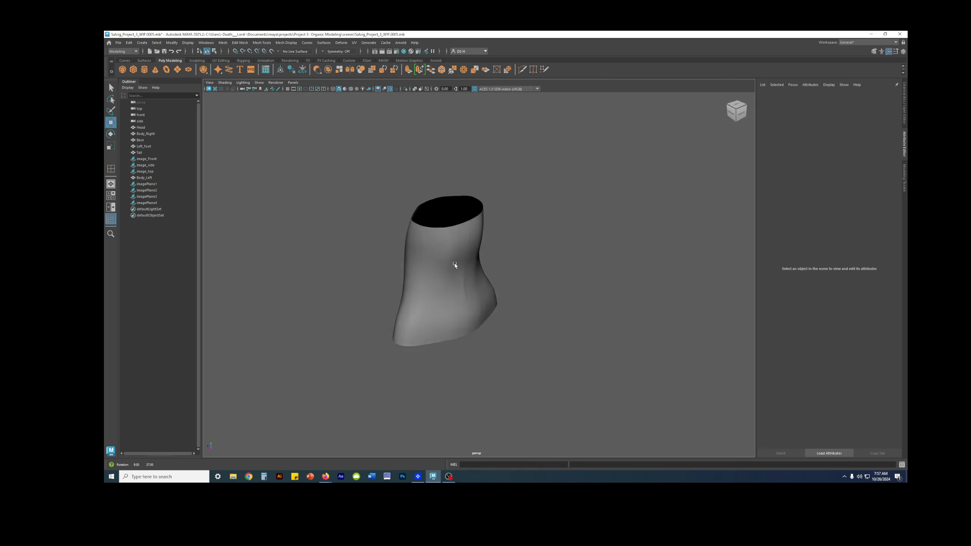
Step: Orbit the smoothed torso, look into the opening, and select the mesh
drag(456, 266, 416, 263)
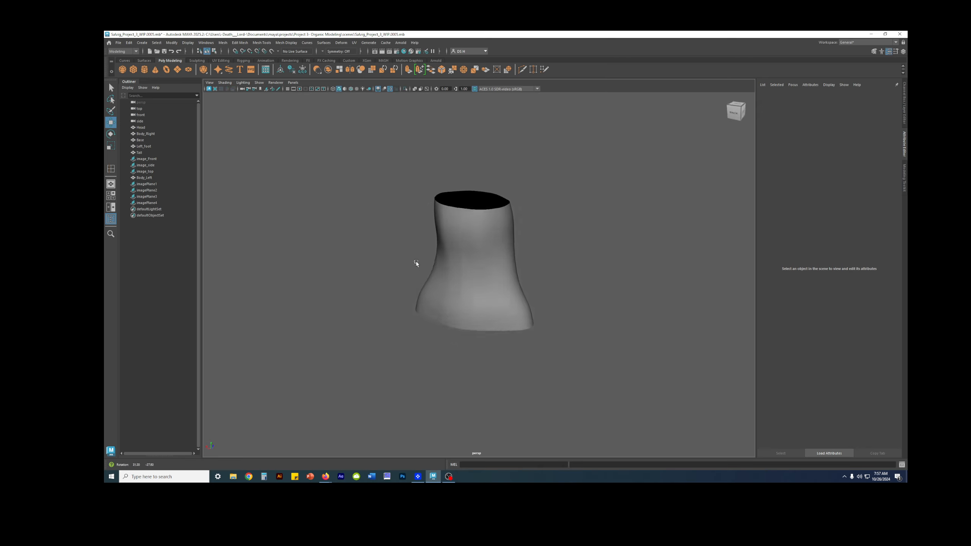
drag(416, 263, 430, 292)
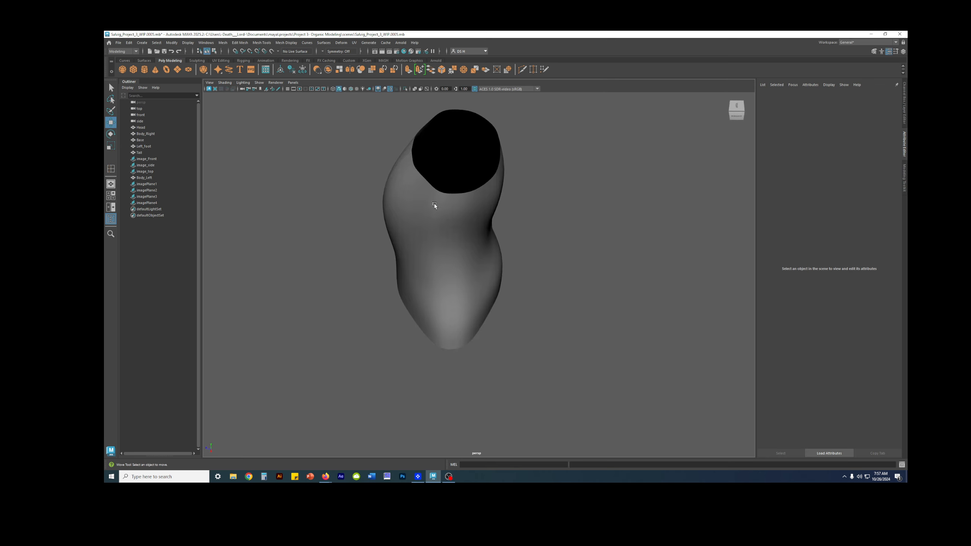
click(146, 134)
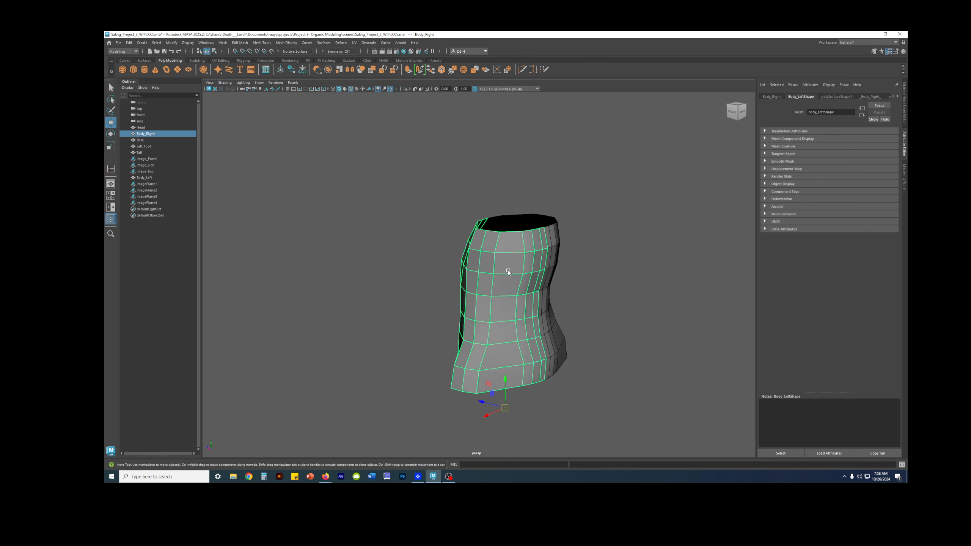
drag(508, 272, 591, 252)
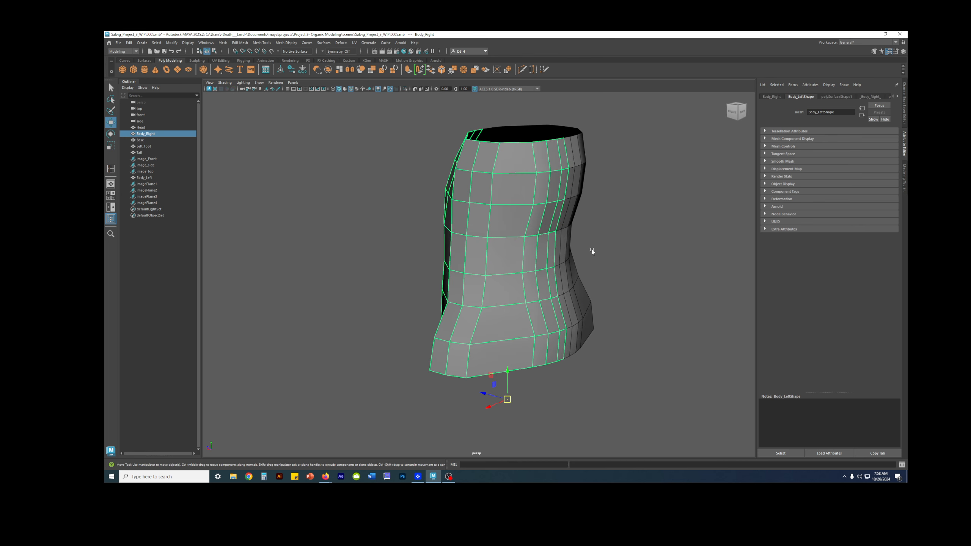
mouse_move(607, 230)
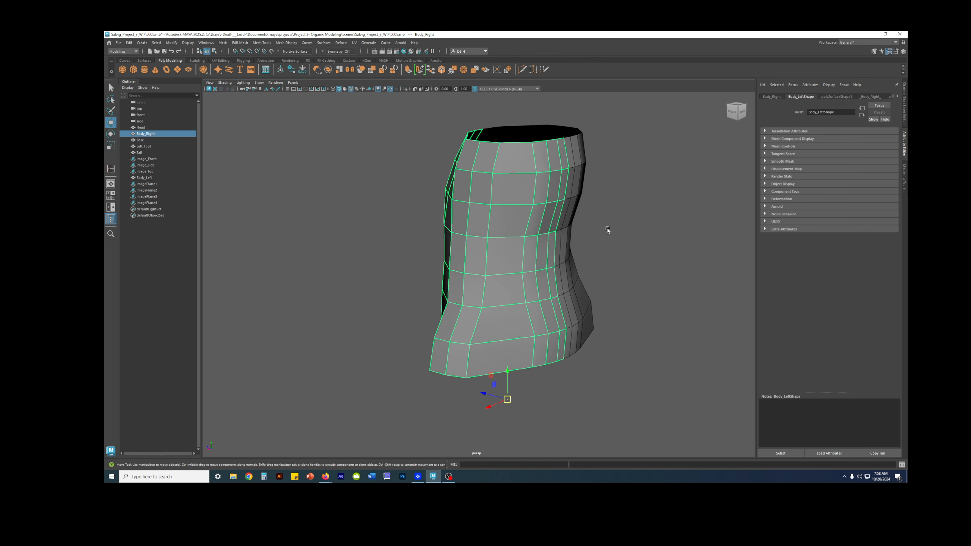
mouse_move(519, 157)
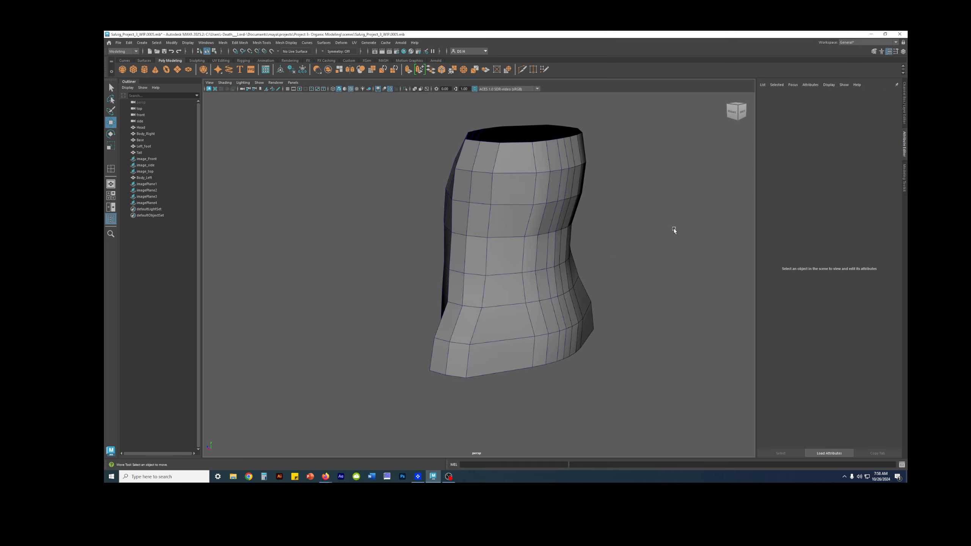
mouse_move(738, 211)
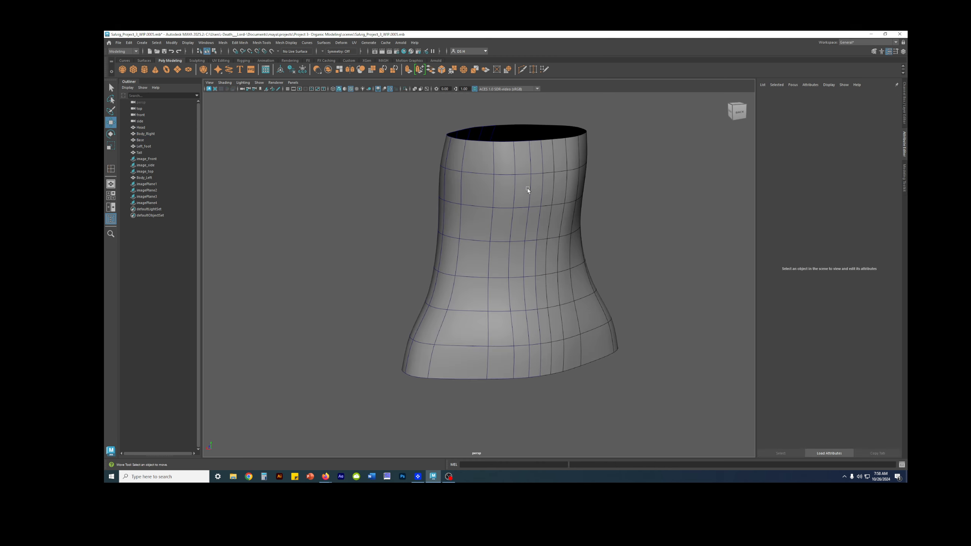
drag(527, 190, 578, 208)
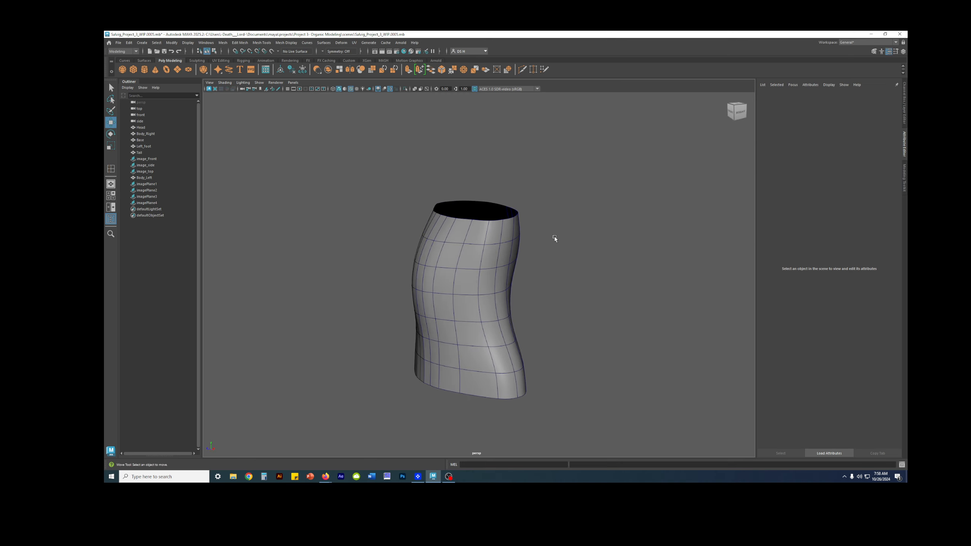
mouse_move(552, 254)
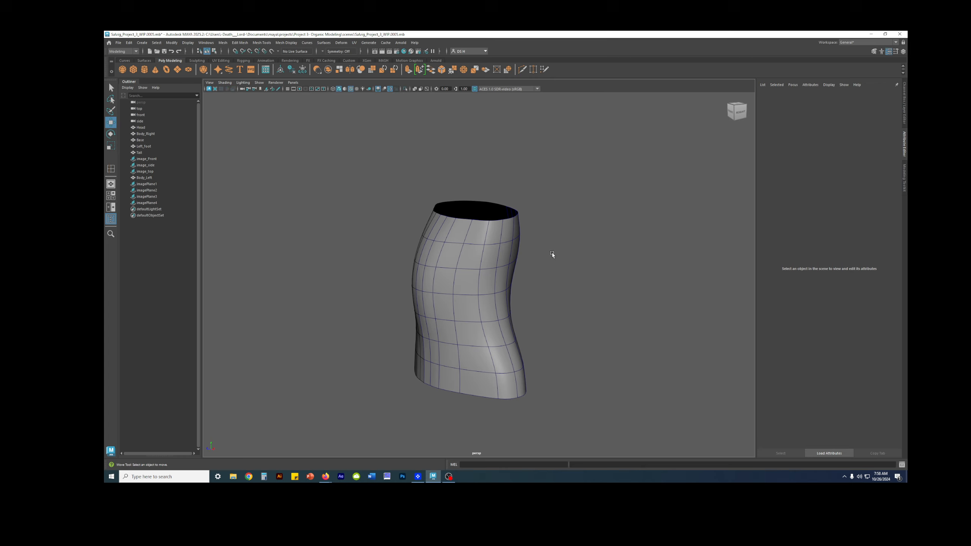
mouse_move(547, 266)
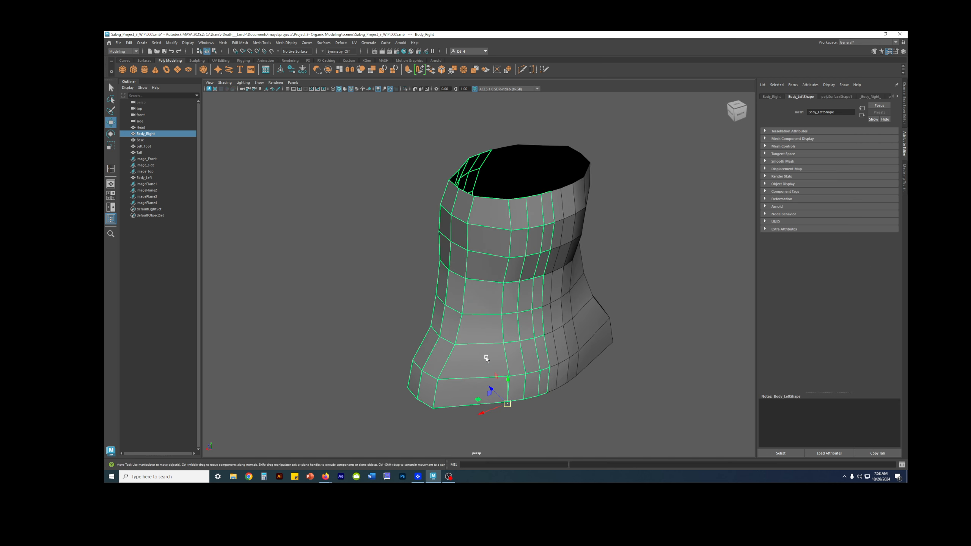
mouse_move(472, 390)
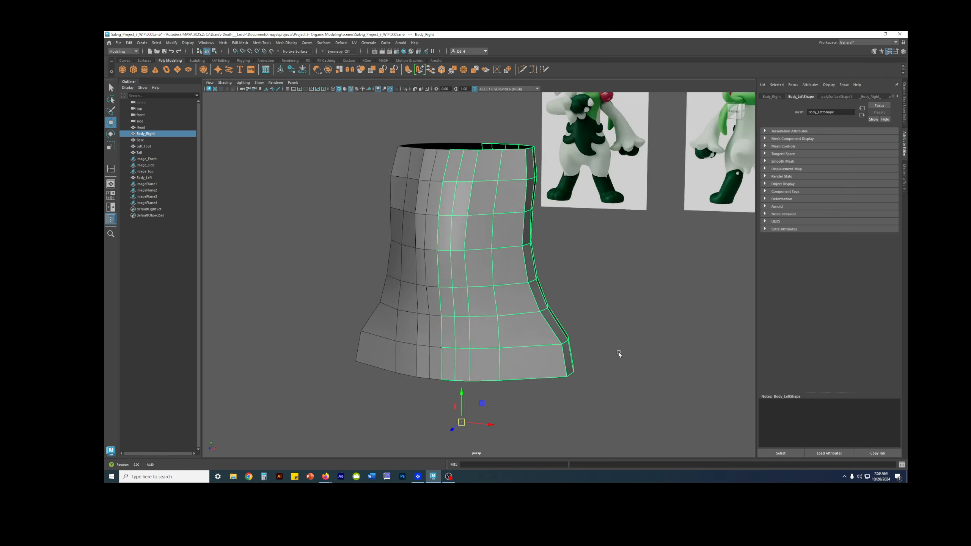
Step: Orbit to face the smoothed, wireframed torso from the front
drag(618, 354, 611, 337)
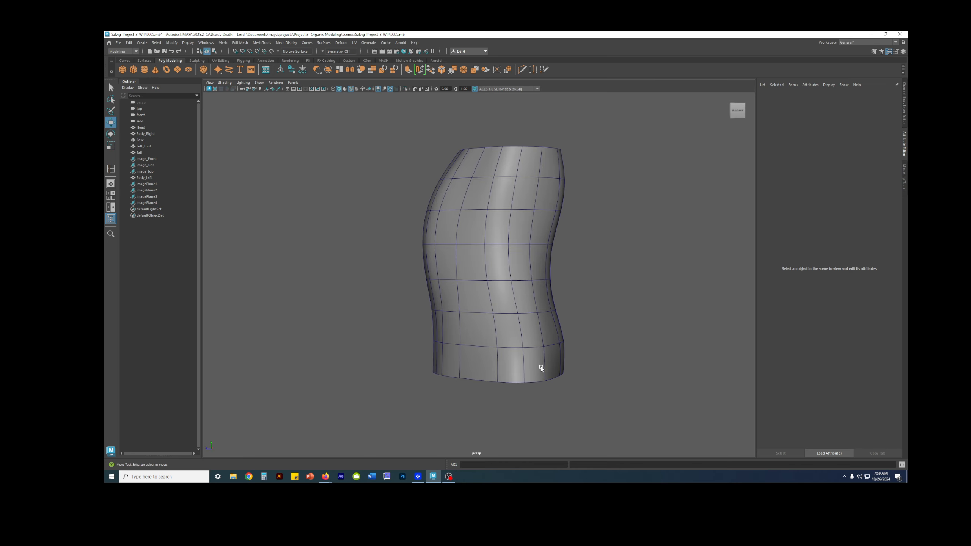
mouse_move(474, 322)
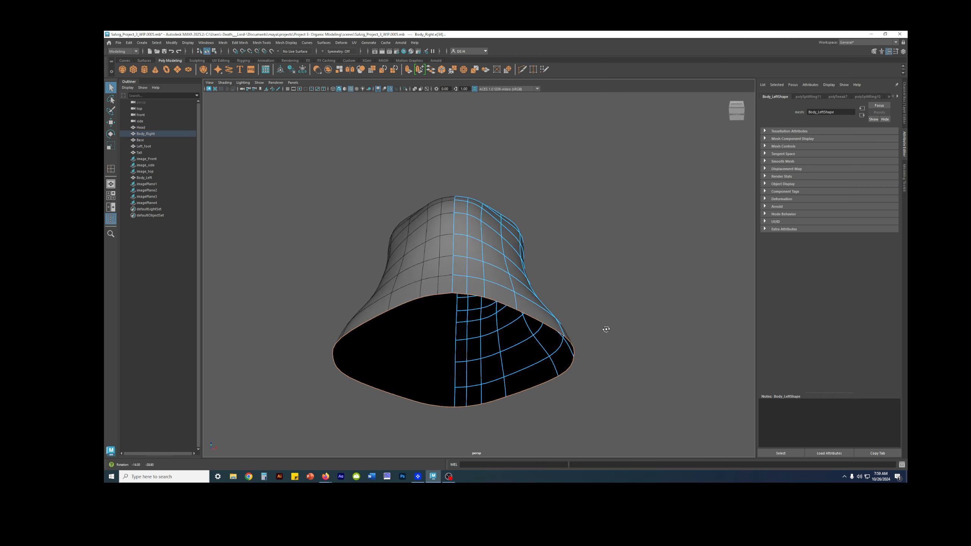
drag(606, 329, 560, 371)
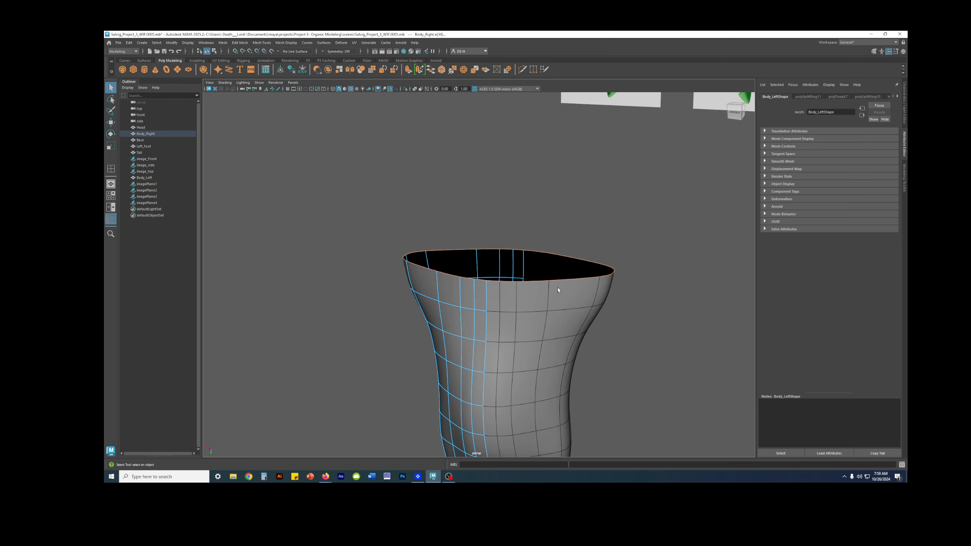
drag(557, 289, 501, 251)
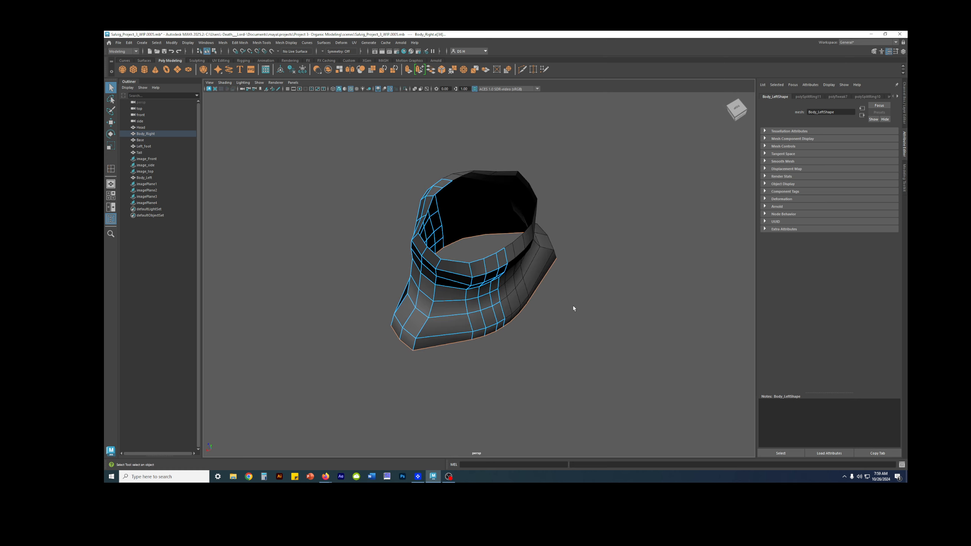
drag(573, 308, 466, 252)
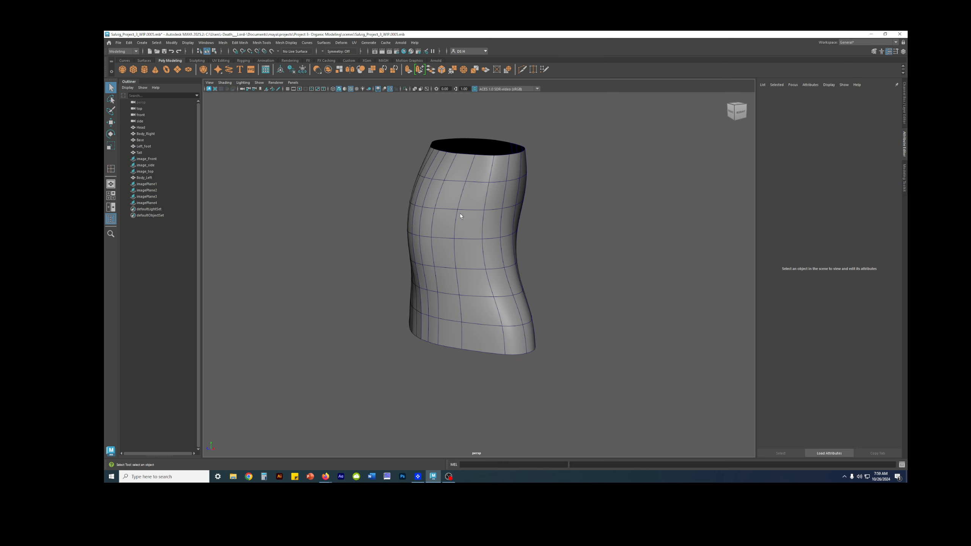
drag(460, 215, 588, 242)
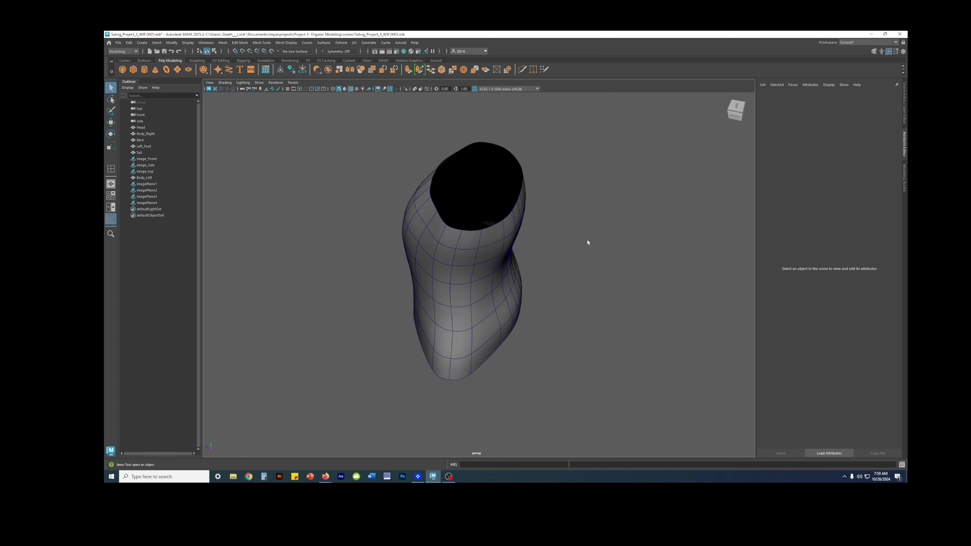